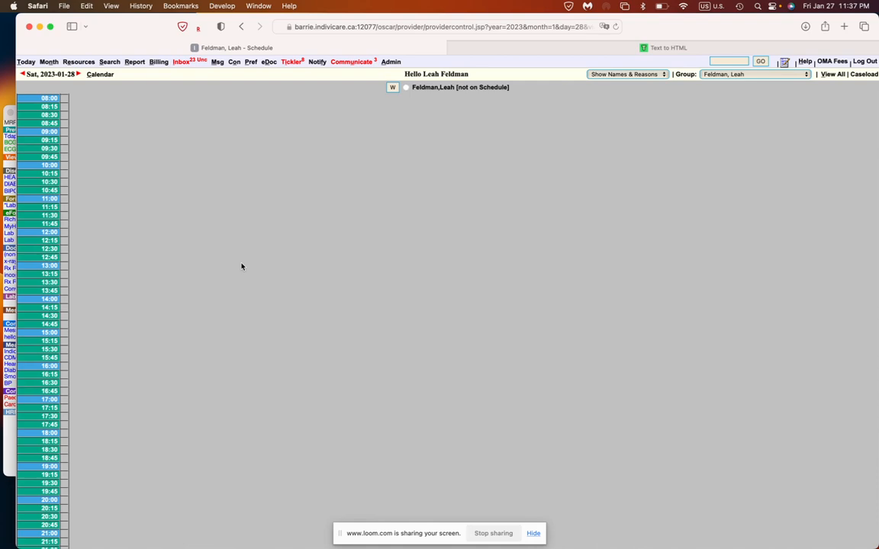
pyautogui.moveTo(173, 128)
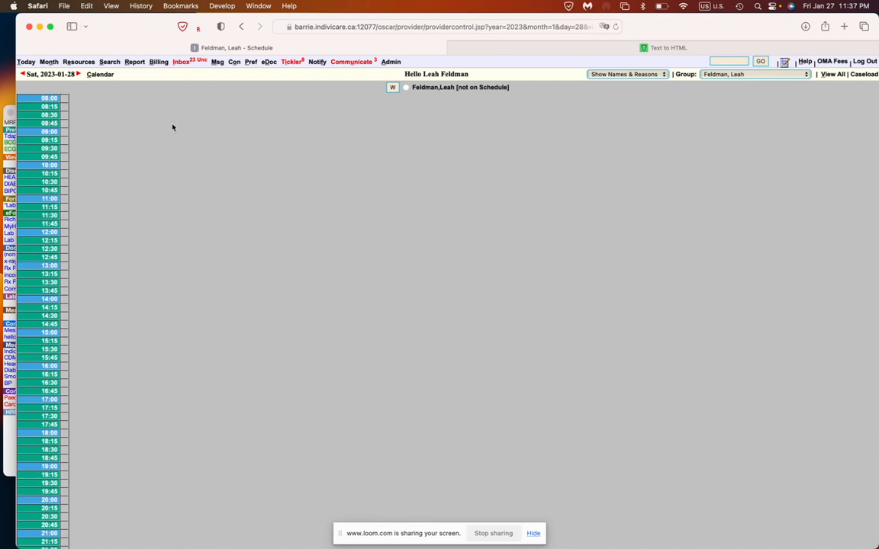
# Open the Admin page from the provider schedule's top menu.
pyautogui.click(391, 61)
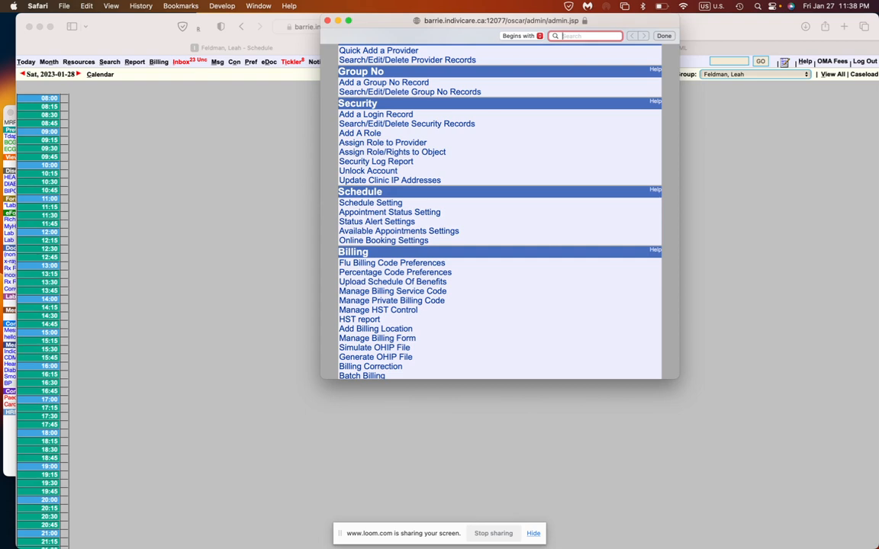
# Search the admin page for 'form', enter the eForm image upload manager and open custom.html.
pyautogui.write('form')
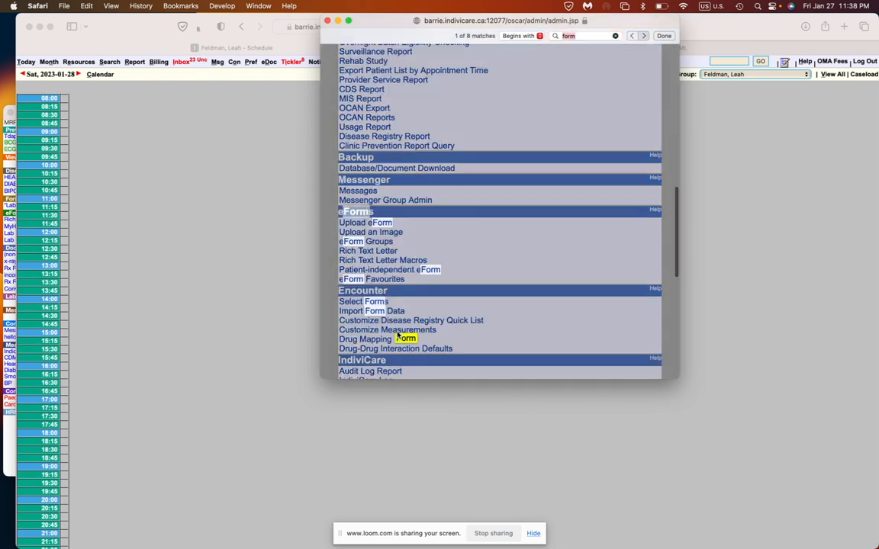
pyautogui.click(644, 37)
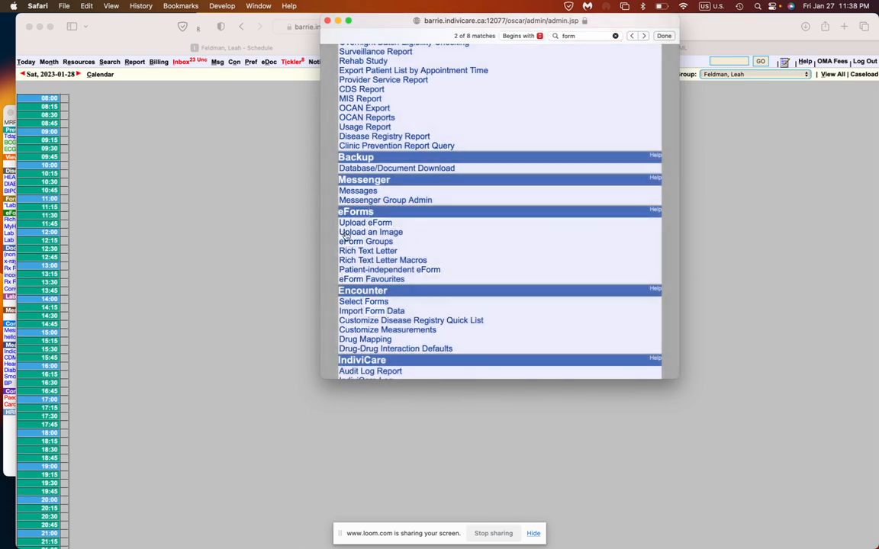
pyautogui.click(365, 222)
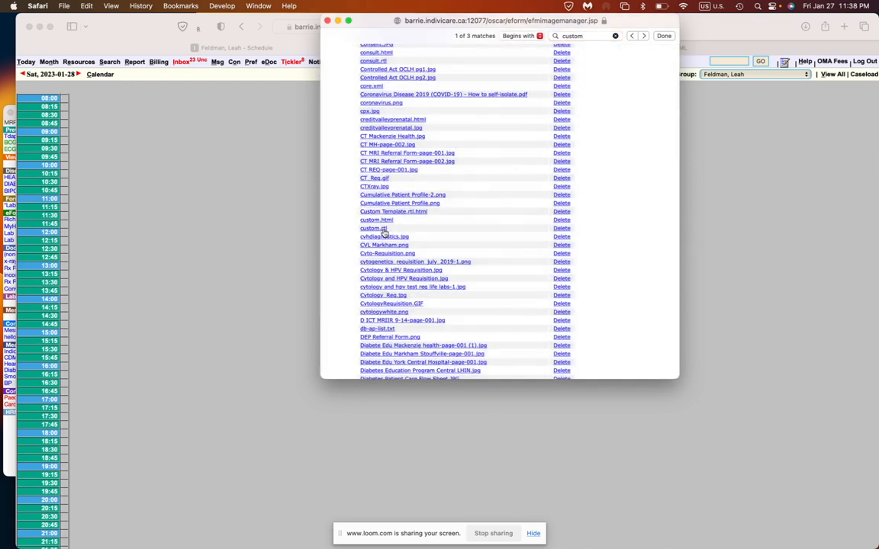
pyautogui.moveTo(385, 235)
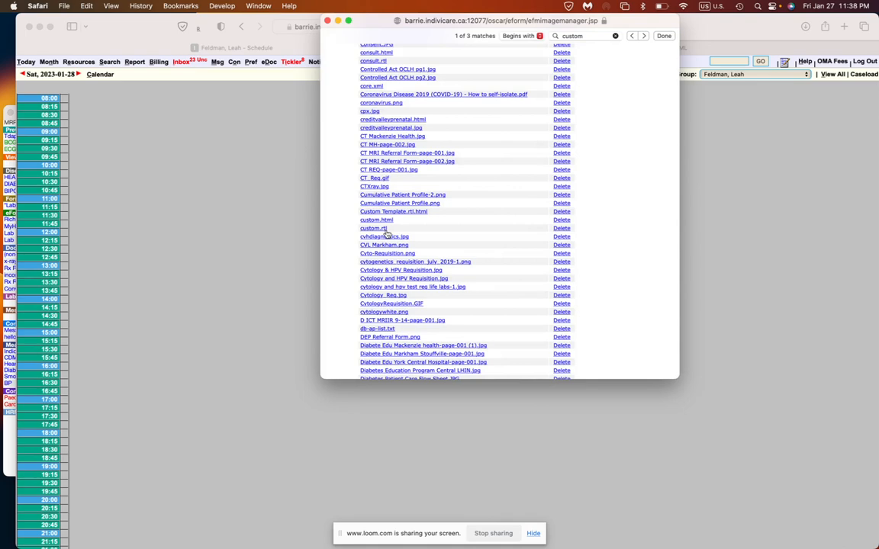
pyautogui.click(372, 229)
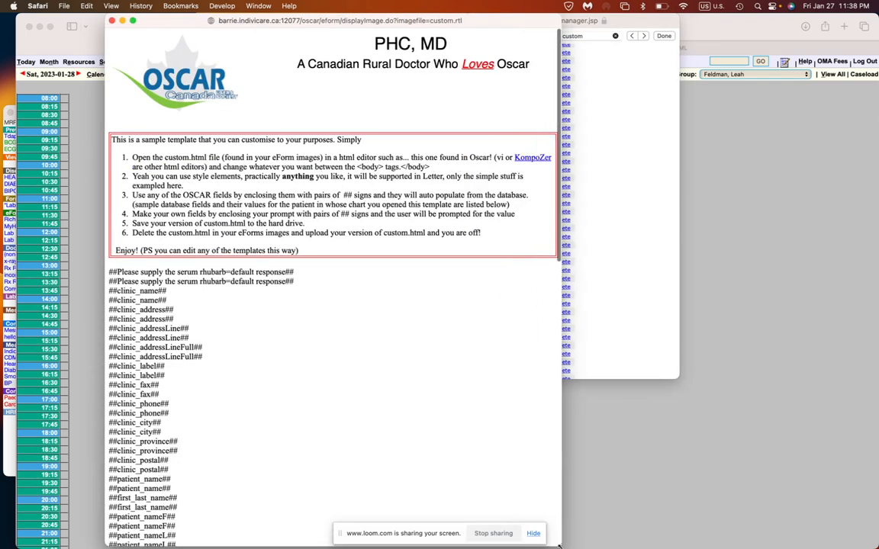
pyautogui.scroll(-3)
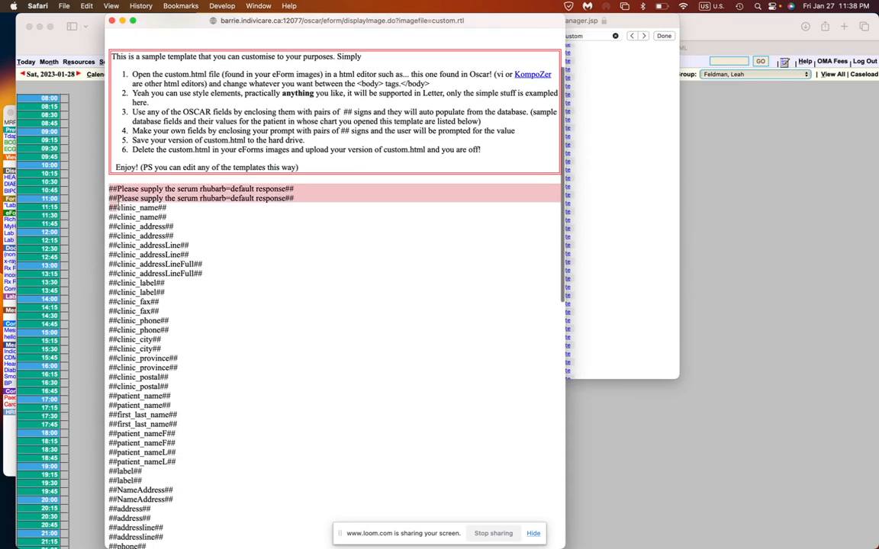
pyautogui.moveTo(110, 205); pyautogui.dragTo(208, 375)
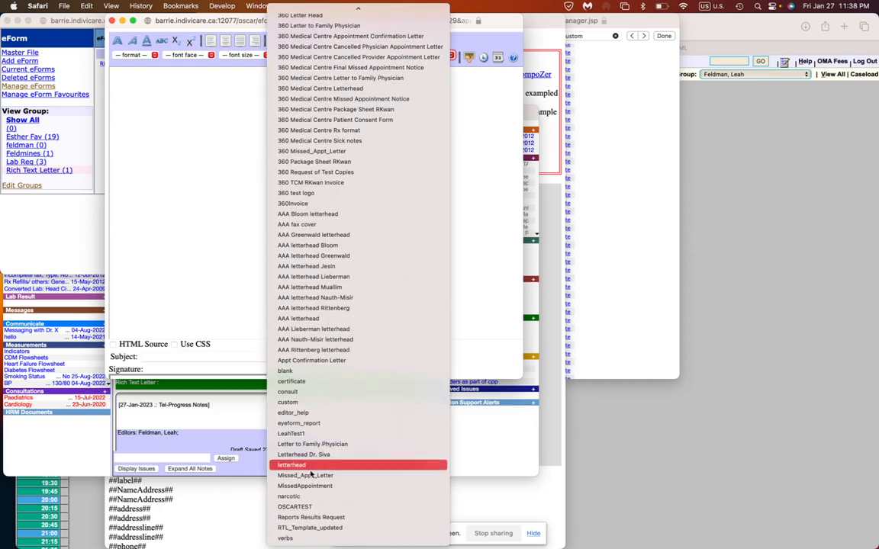
# Apply the 'custom' letter template, answering its prompts with Dr. Feldman and appendicitis.
pyautogui.click(292, 464)
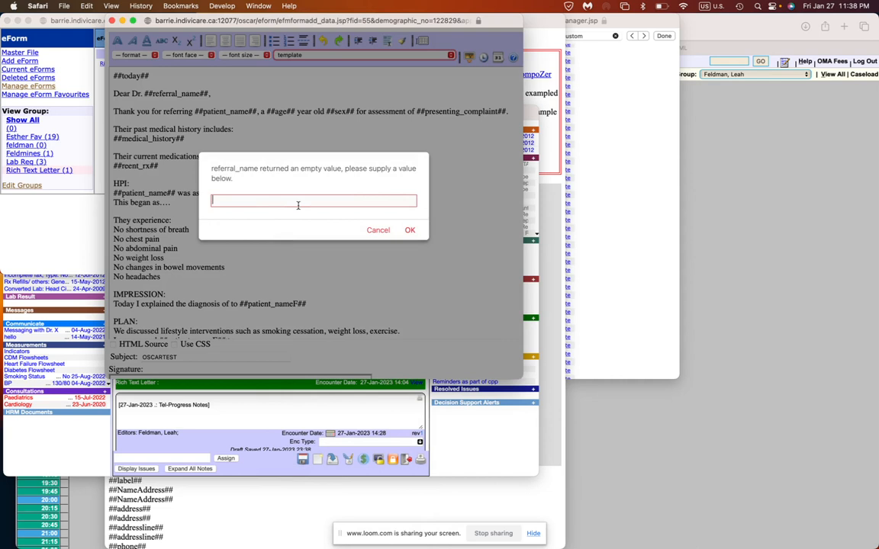
pyautogui.write('D')
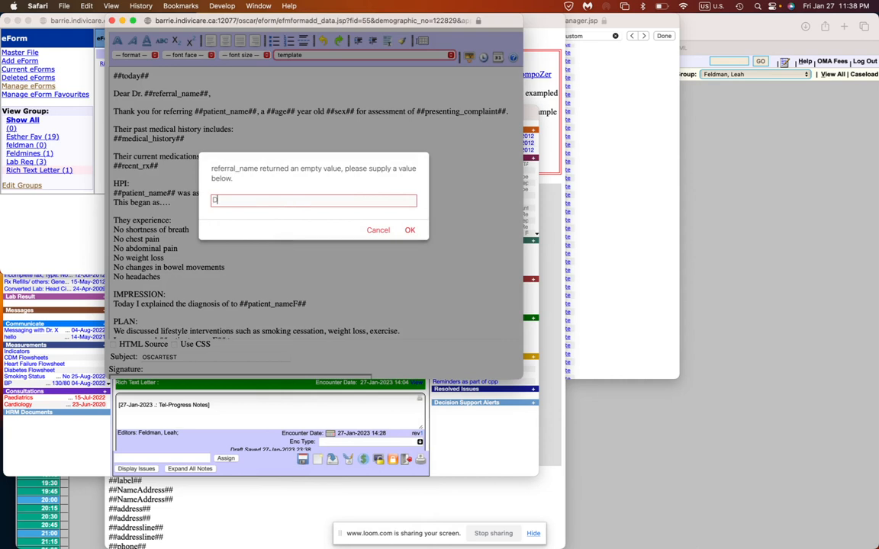
pyautogui.write('Dr. Feldma')
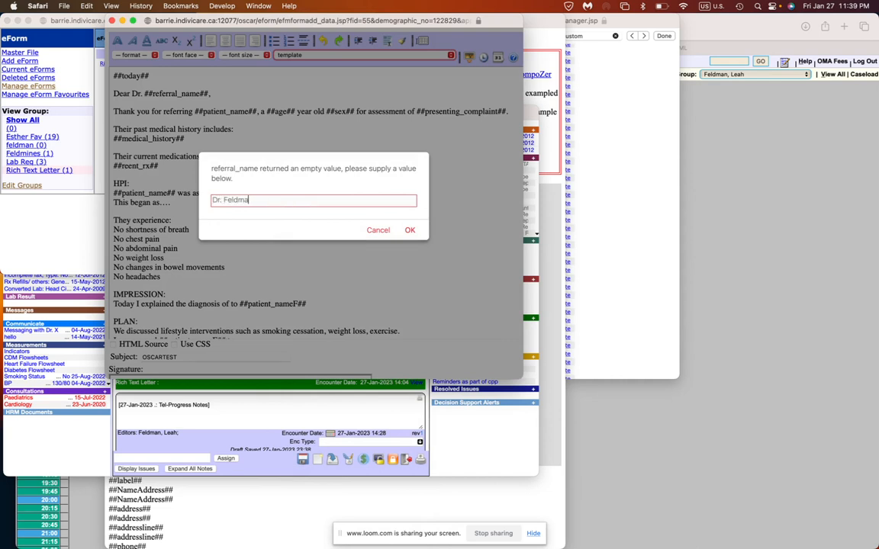
pyautogui.click(409, 229)
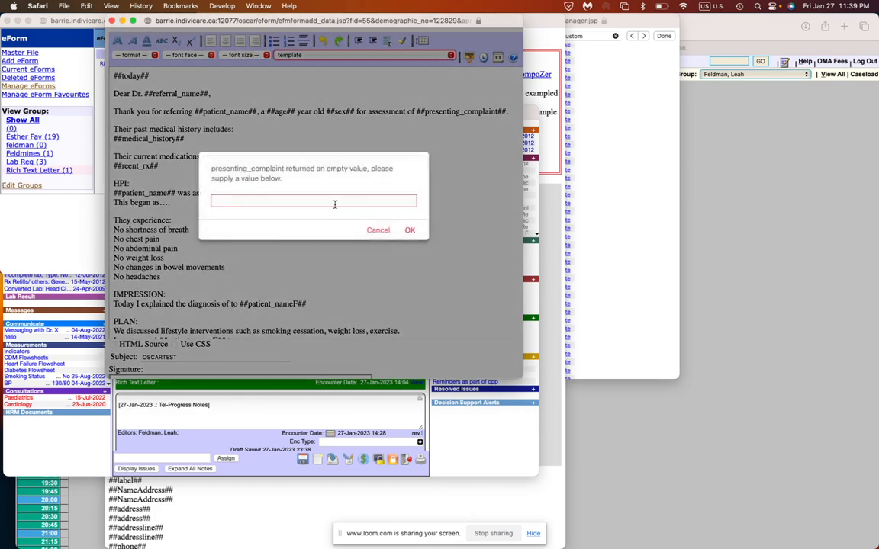
pyautogui.write('appendicit')
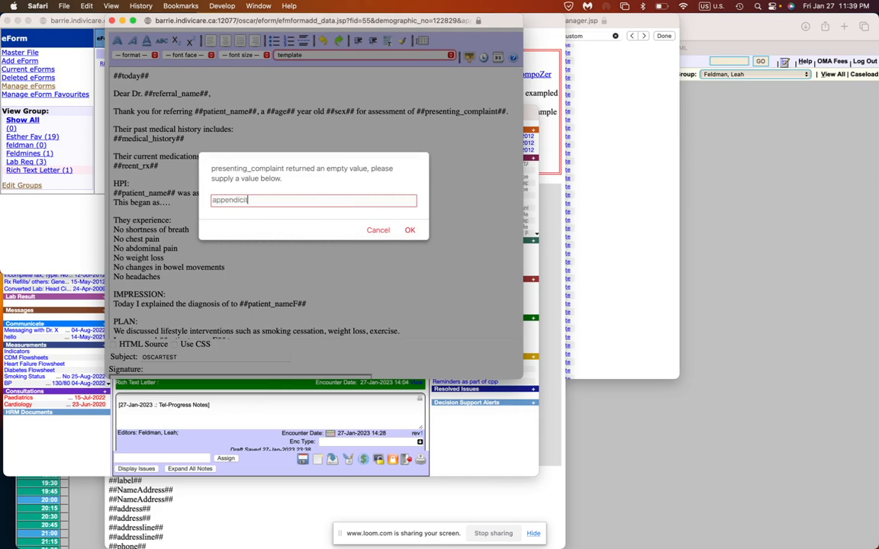
pyautogui.click(409, 229)
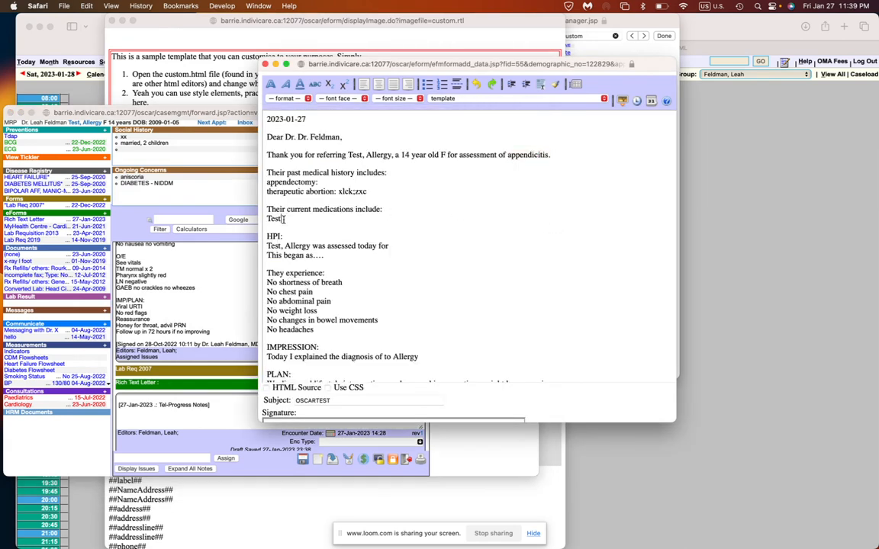
# Complete the HPI sentence with 'appendicitis' and review the listed symptoms.
pyautogui.doubleClick(273, 220)
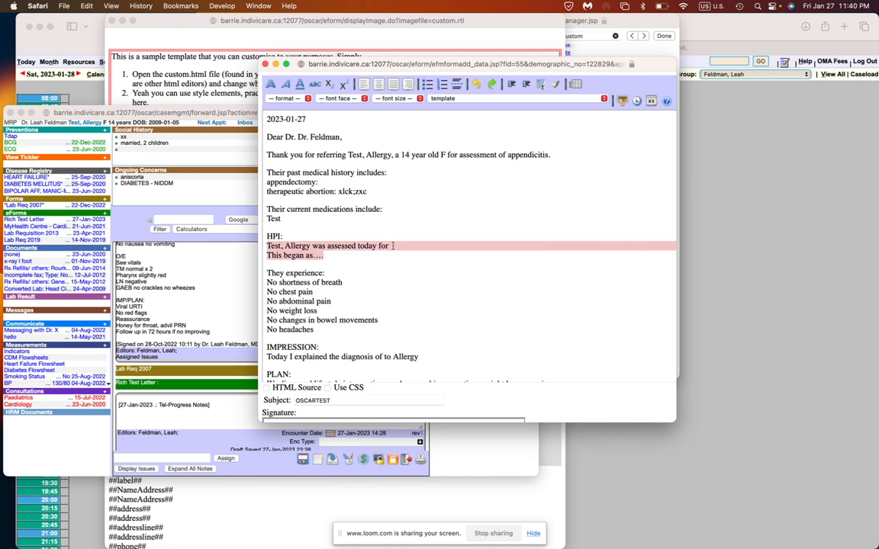
pyautogui.write('appendicitis')
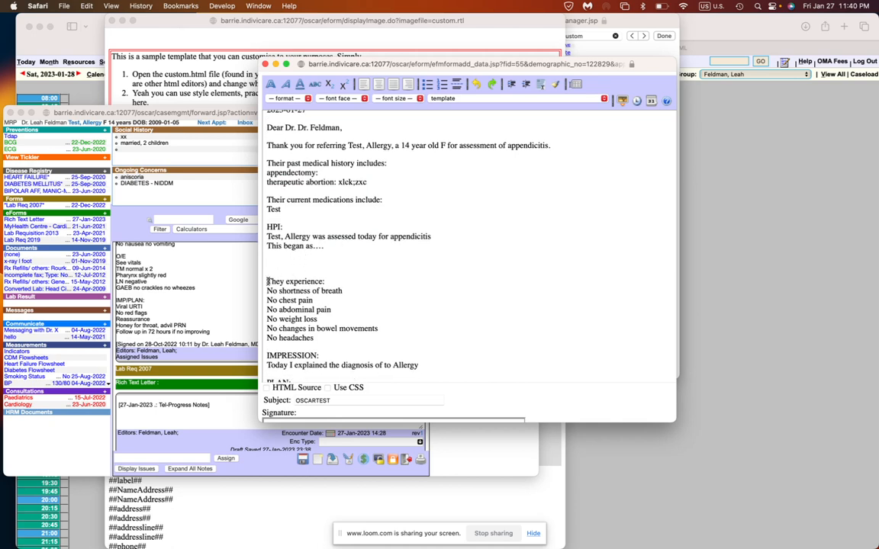
pyautogui.moveTo(265, 281); pyautogui.dragTo(313, 339)
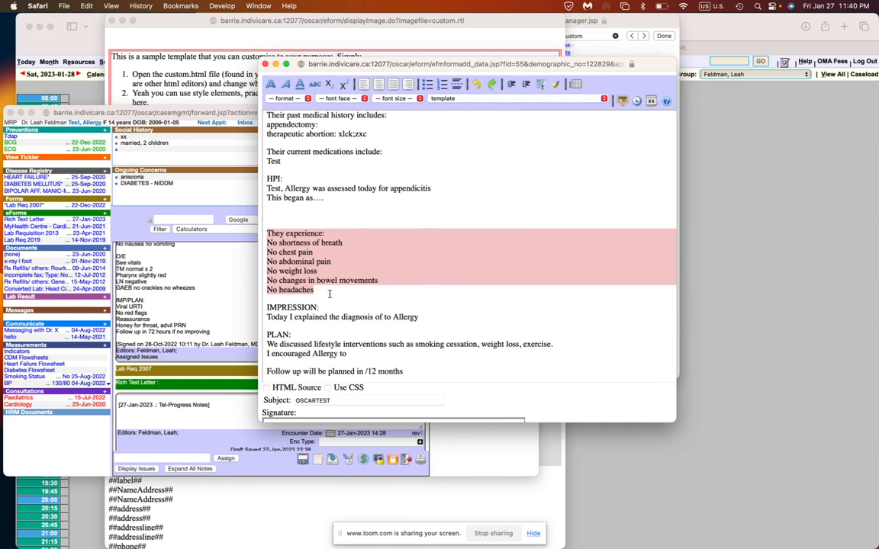
pyautogui.scroll(-3)
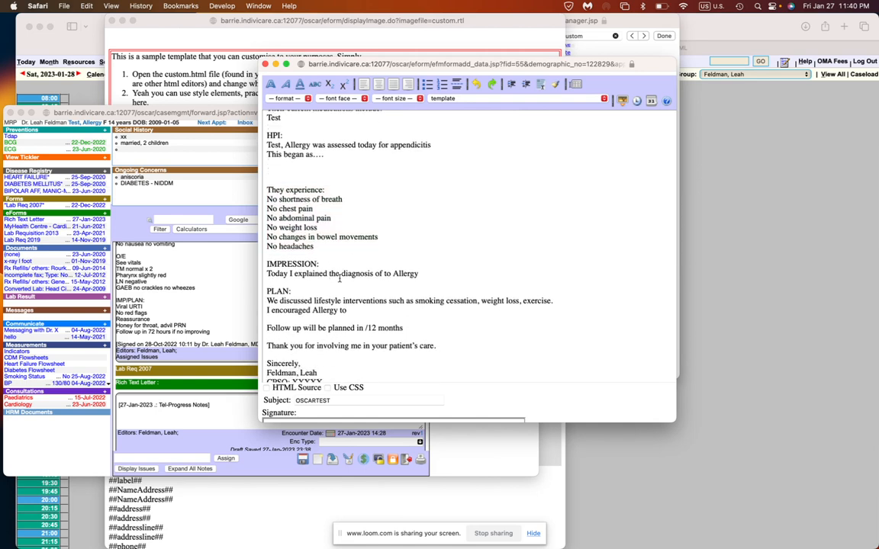
# Check the Impression section and set the follow-up line to 6/12 months.
pyautogui.doubleClick(291, 264)
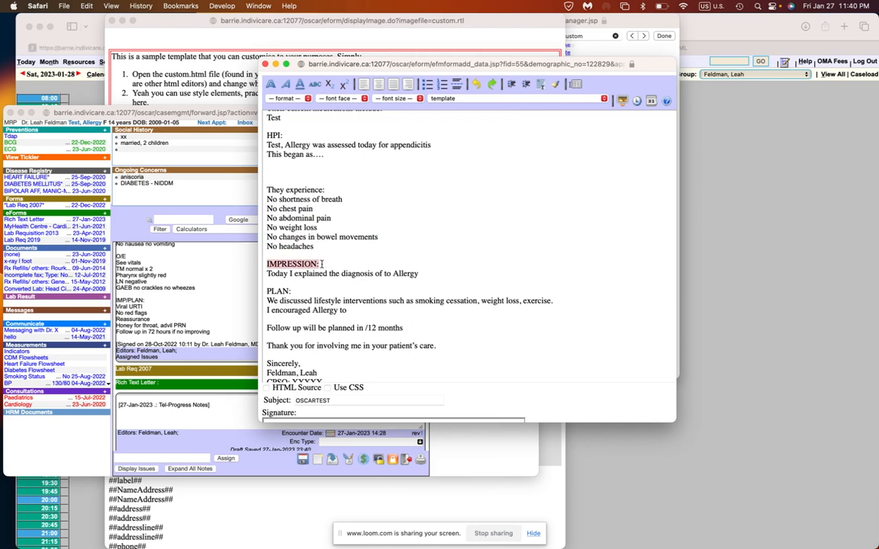
pyautogui.doubleClick(406, 274)
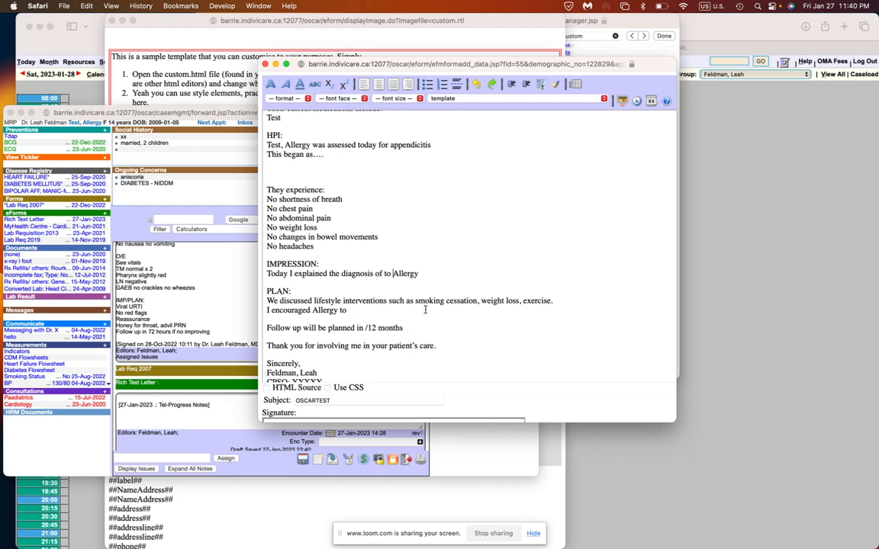
pyautogui.moveTo(507, 302)
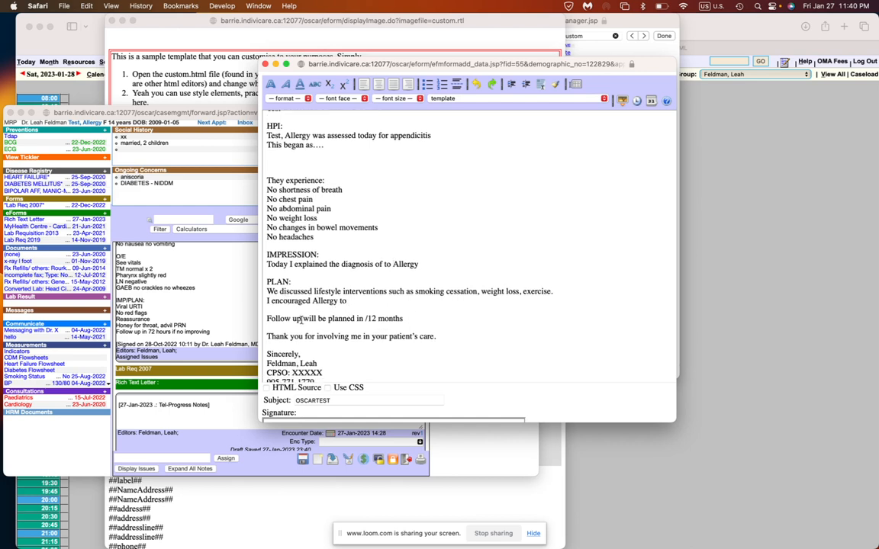
pyautogui.write('6')
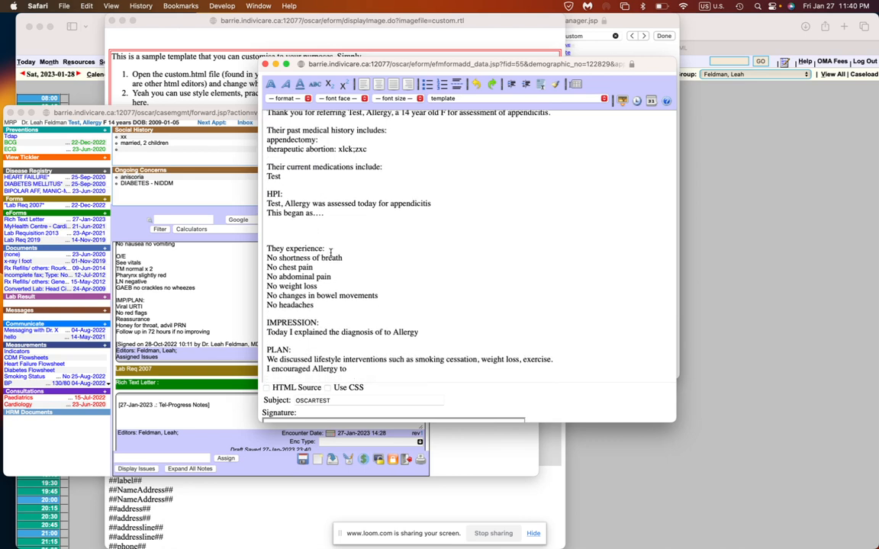
pyautogui.moveTo(315, 238)
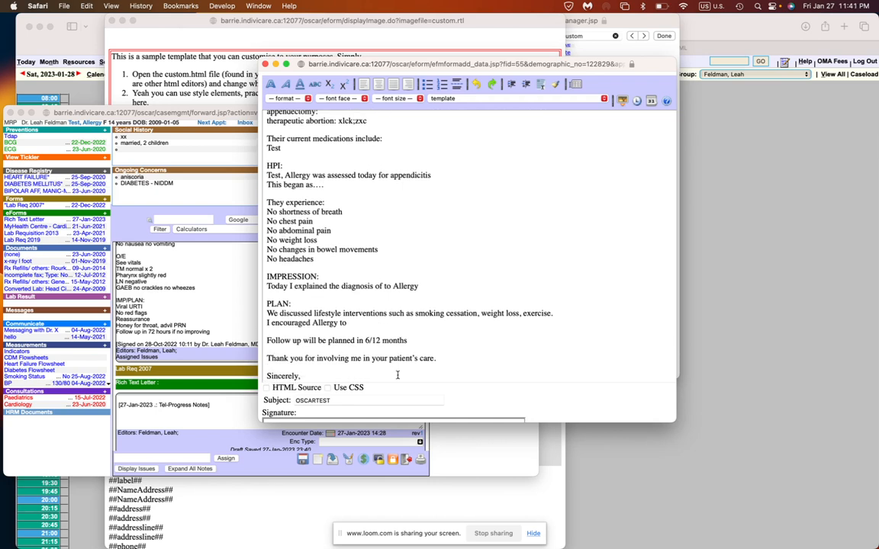
pyautogui.moveTo(357, 241)
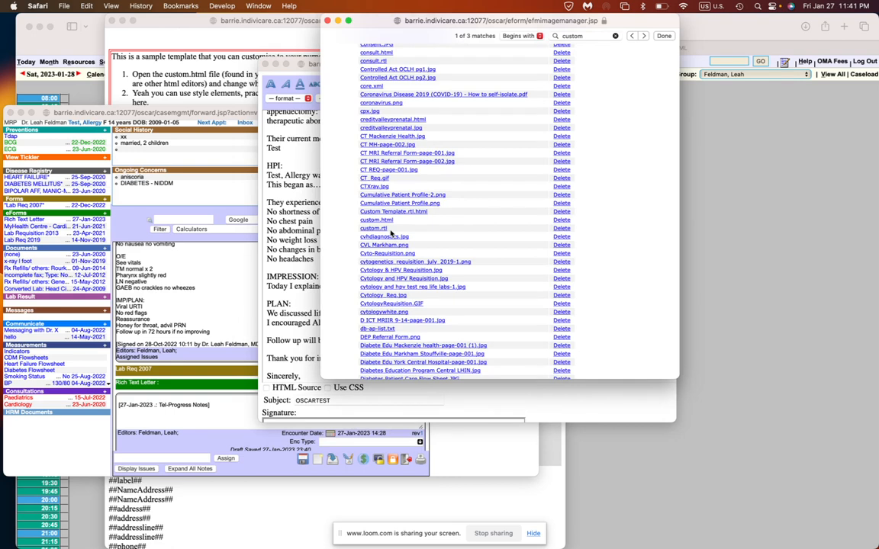
pyautogui.moveTo(418, 235)
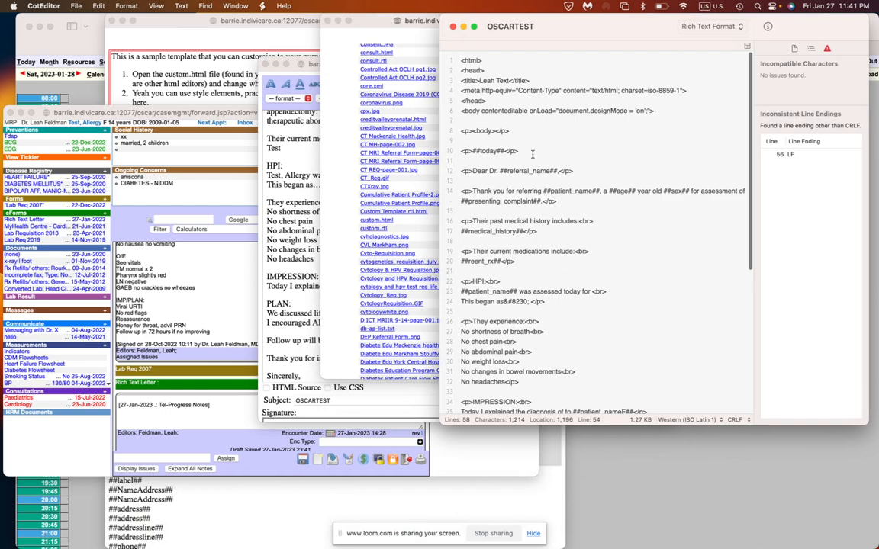
# Create a new untitled document in CotEditor via File > New.
pyautogui.click(77, 7)
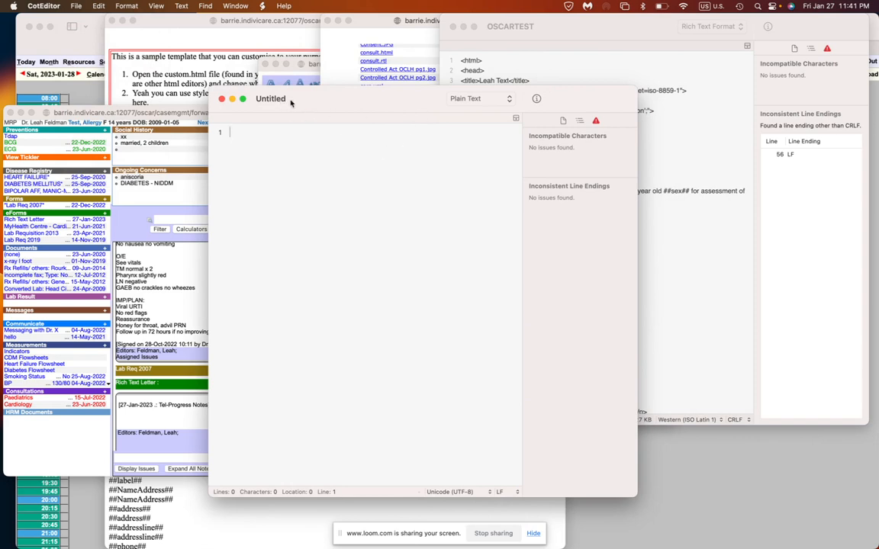
# Begin the untitled document with the opening <html> and <head> tags.
pyautogui.click(479, 98)
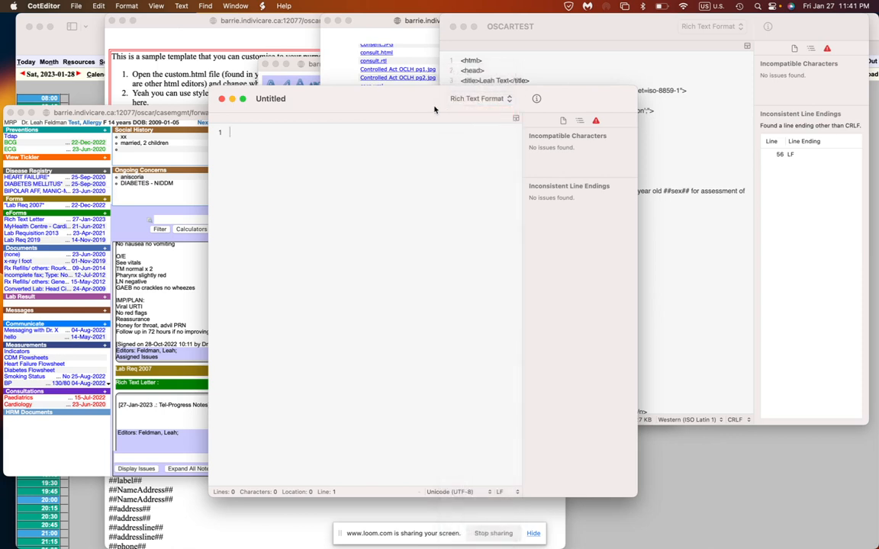
pyautogui.write('<')
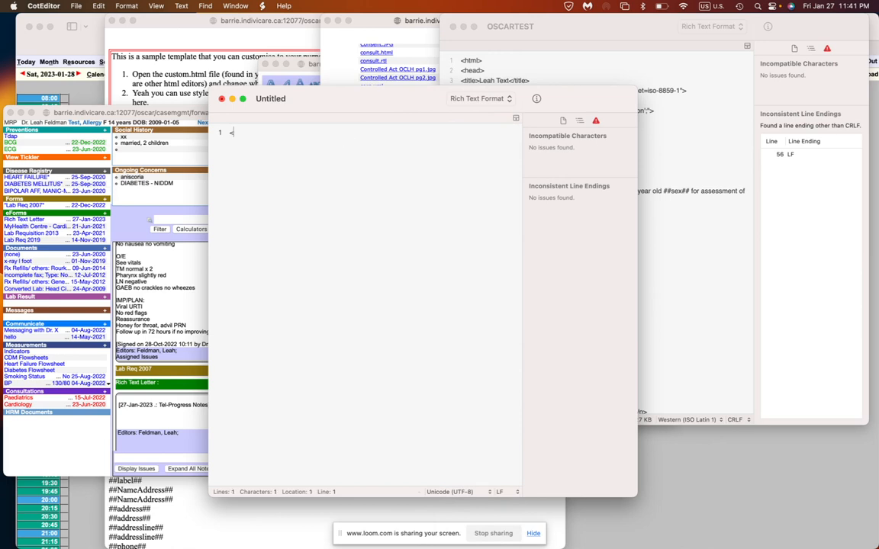
pyautogui.write('ht')
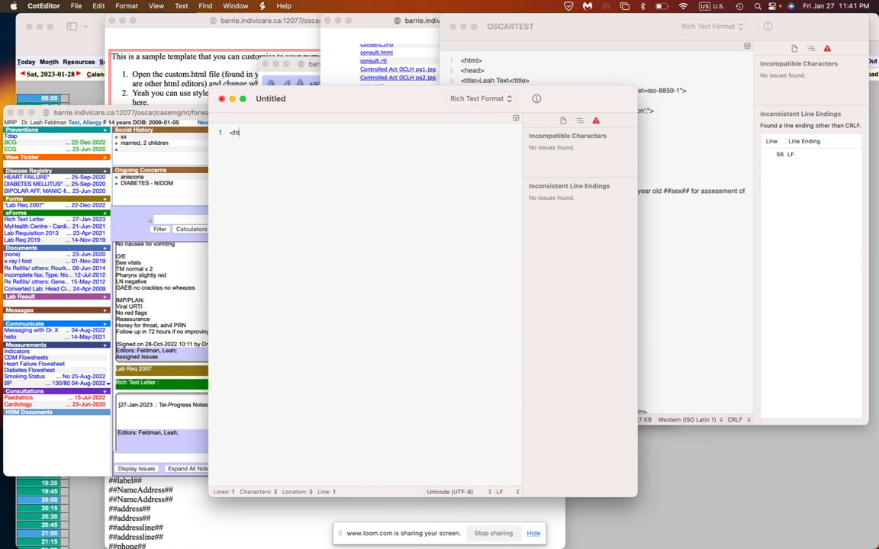
pyautogui.write('ml>')
pyautogui.write('<')
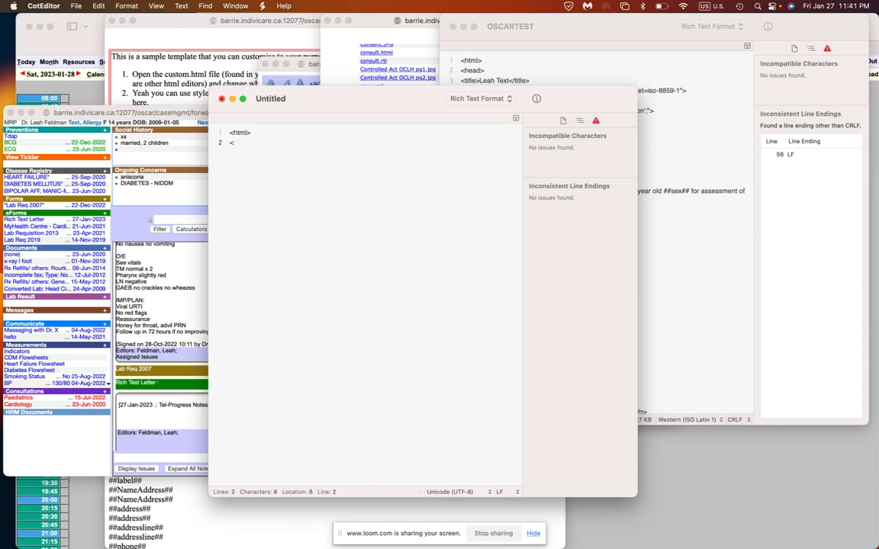
pyautogui.write('h')
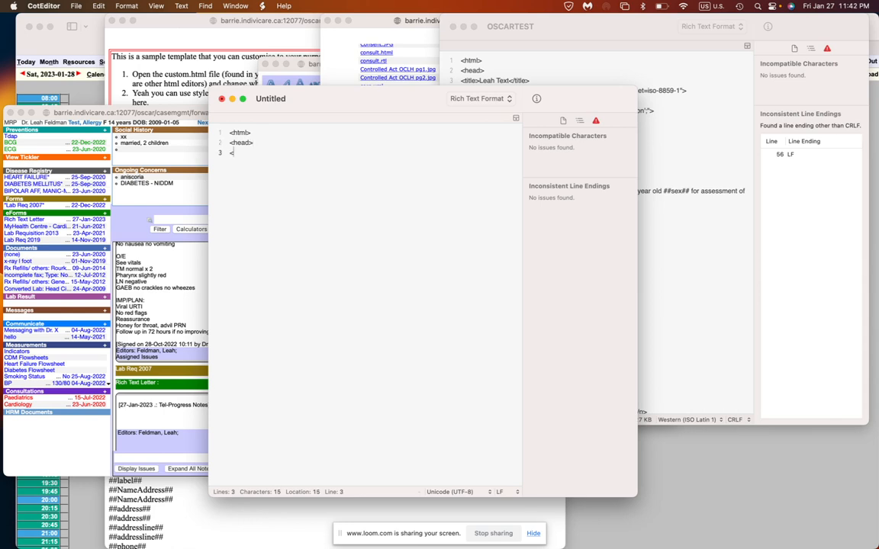
# Add the title '1st visit regular allergy consult for environmental issues', close the head and start the body tag.
pyautogui.write('<title>')
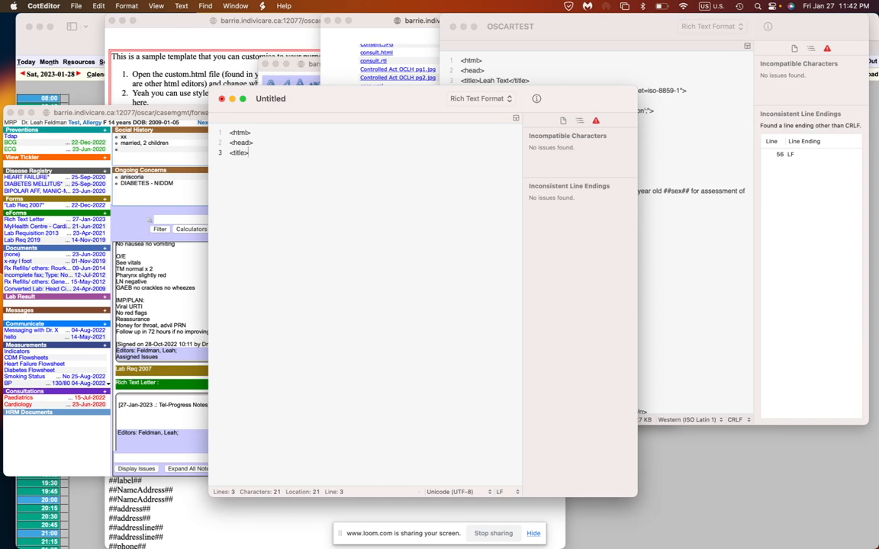
pyautogui.write('1st visit regular allergy')
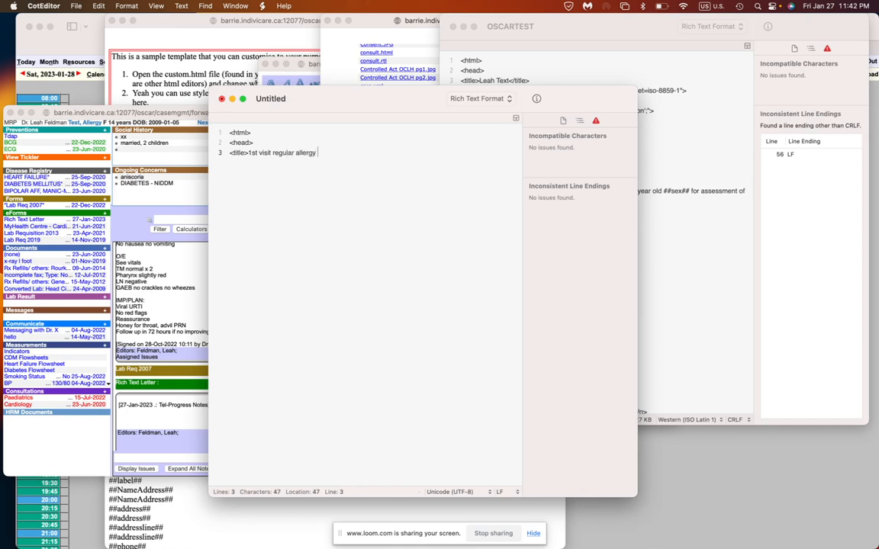
pyautogui.write('consult for en')
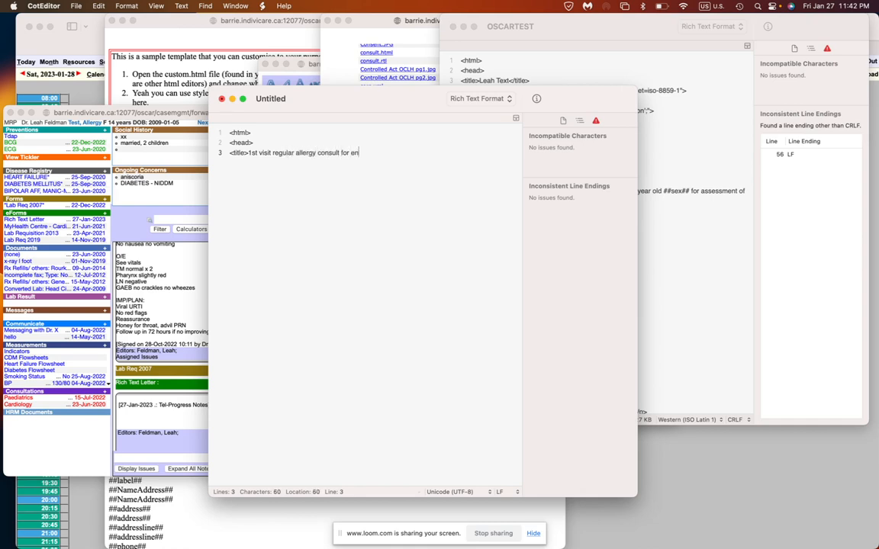
pyautogui.write('environmental issues')
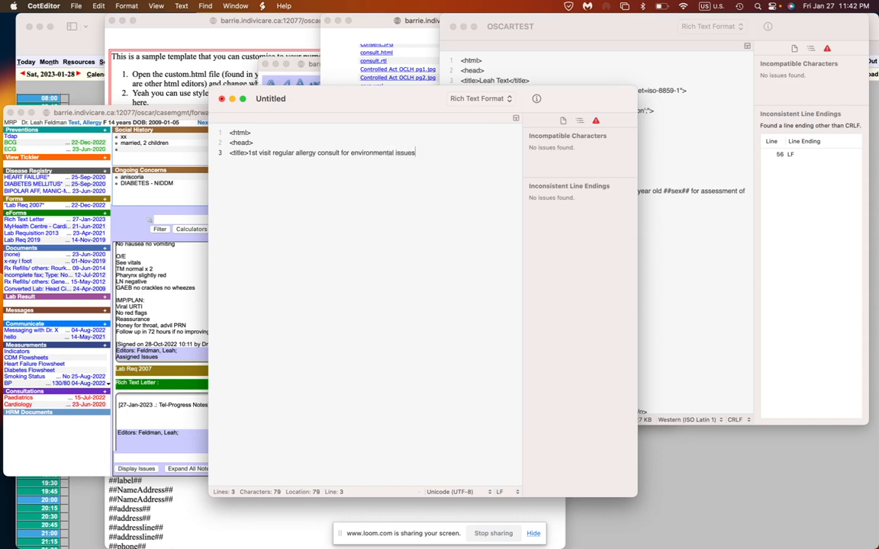
pyautogui.write('</title')
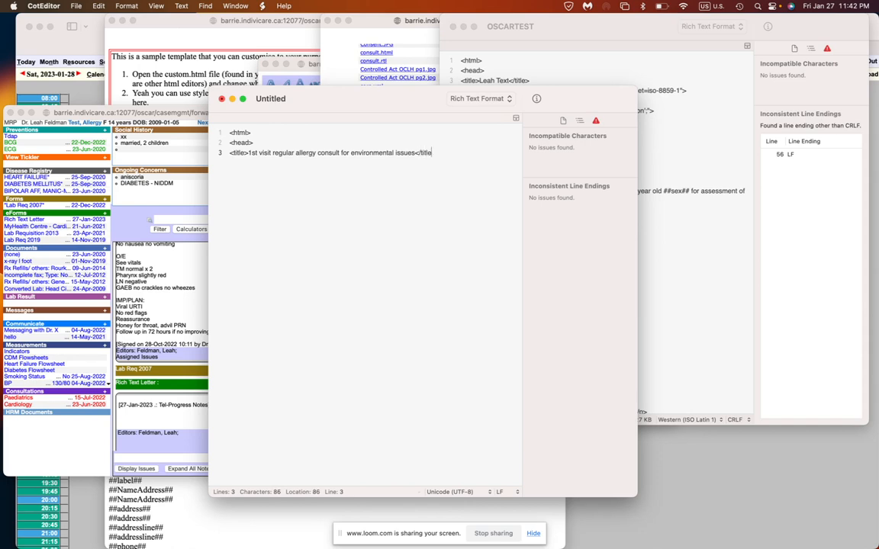
pyautogui.write('s')
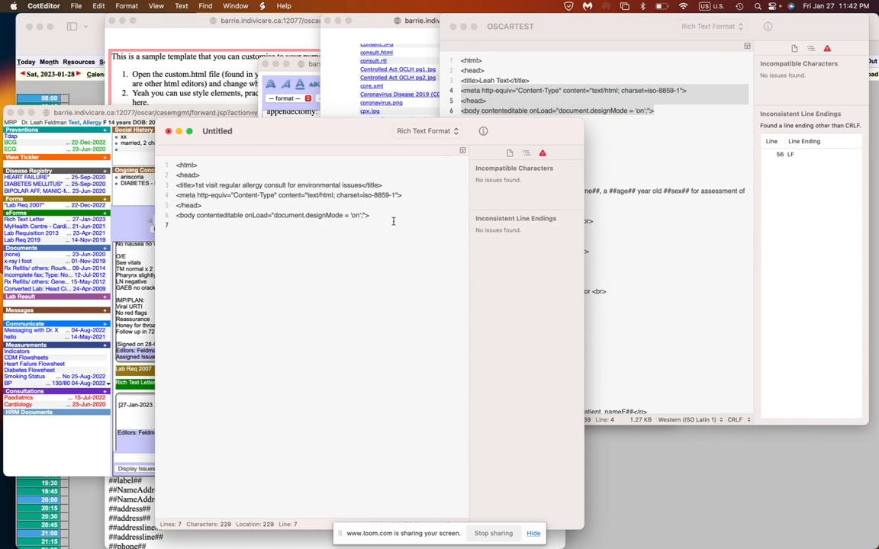
pyautogui.write('<body>')
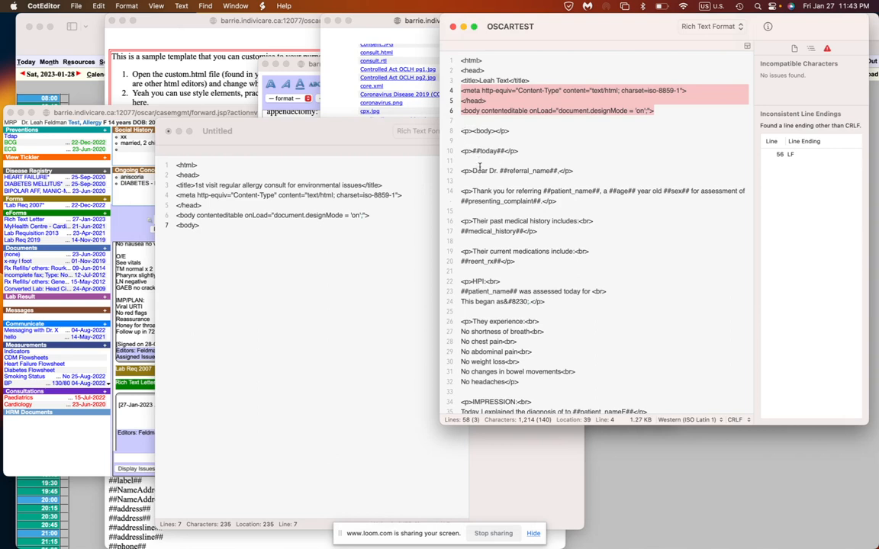
# Scroll through the OSCARTEST letter source while comparing it with the new body tag.
pyautogui.scroll(-3)
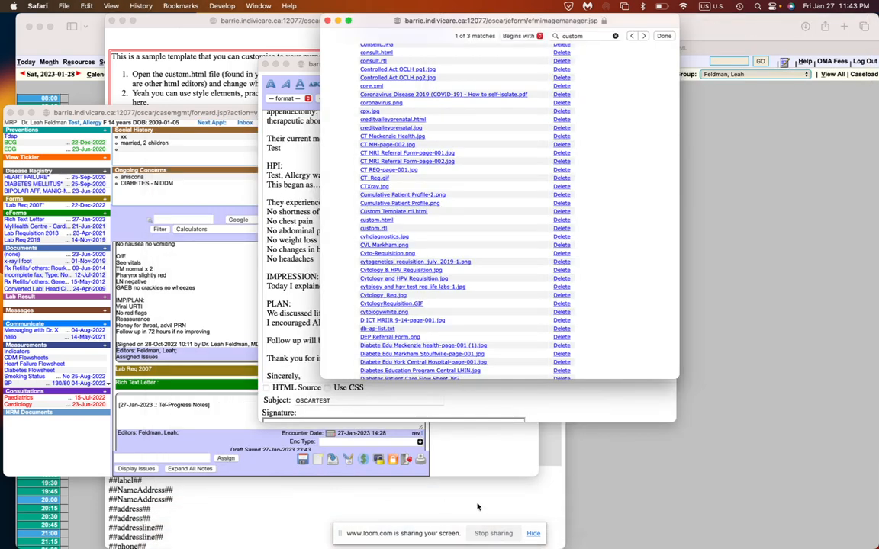
# Switch to TextFixer's Text to HTML page and scroll down to the emptied input box.
pyautogui.click(664, 48)
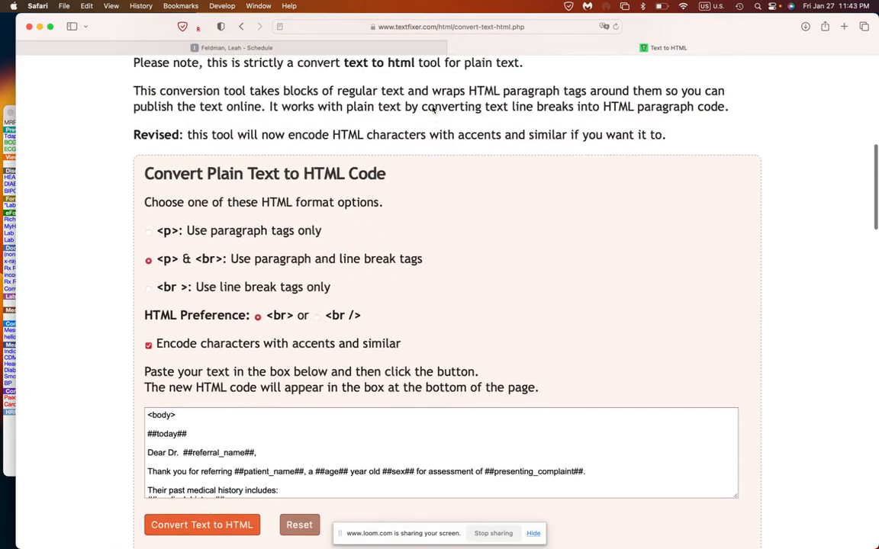
pyautogui.scroll(3)
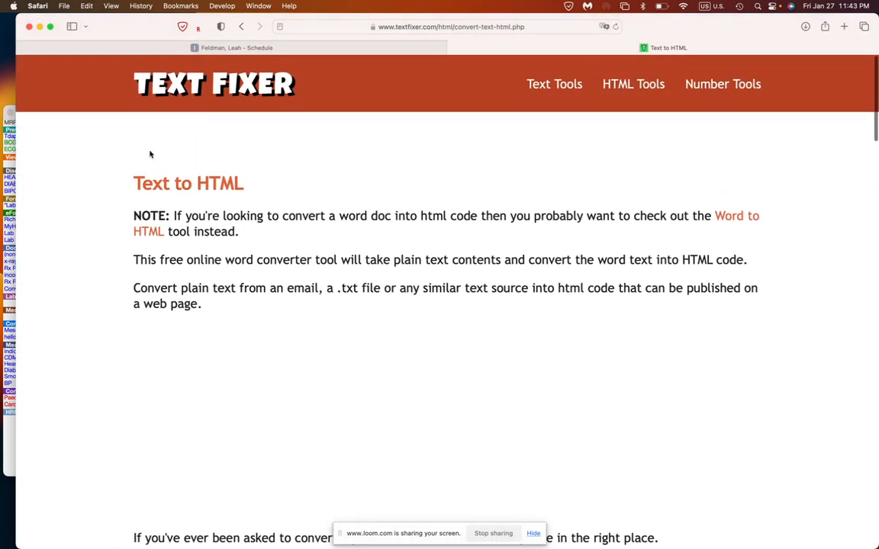
pyautogui.moveTo(242, 105)
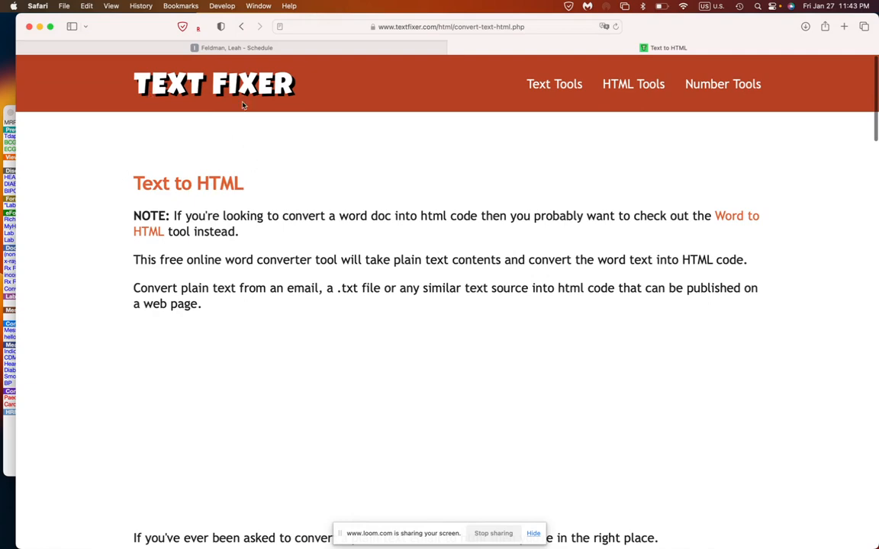
pyautogui.scroll(-3)
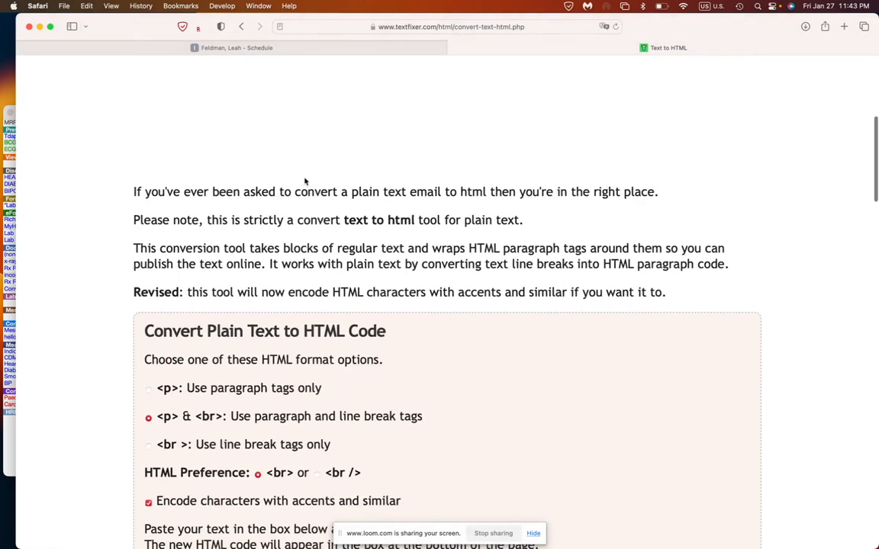
pyautogui.scroll(-3)
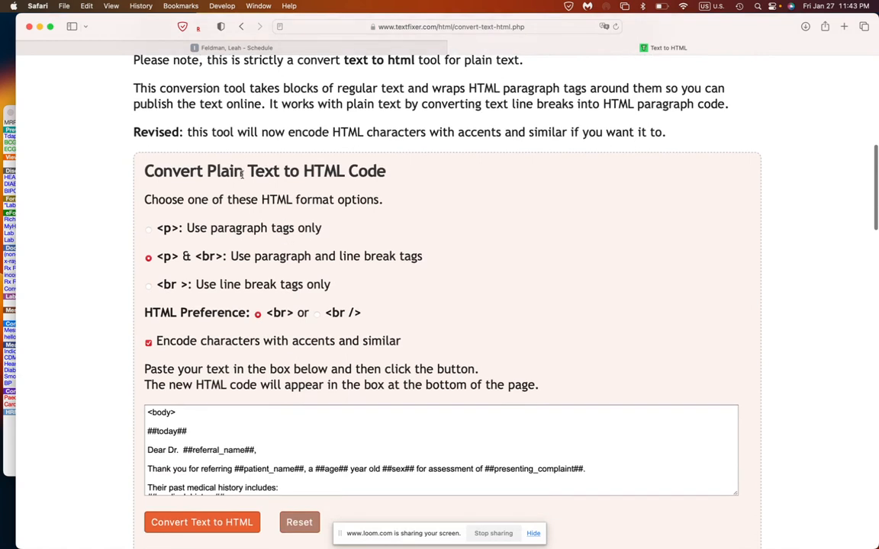
pyautogui.scroll(-3)
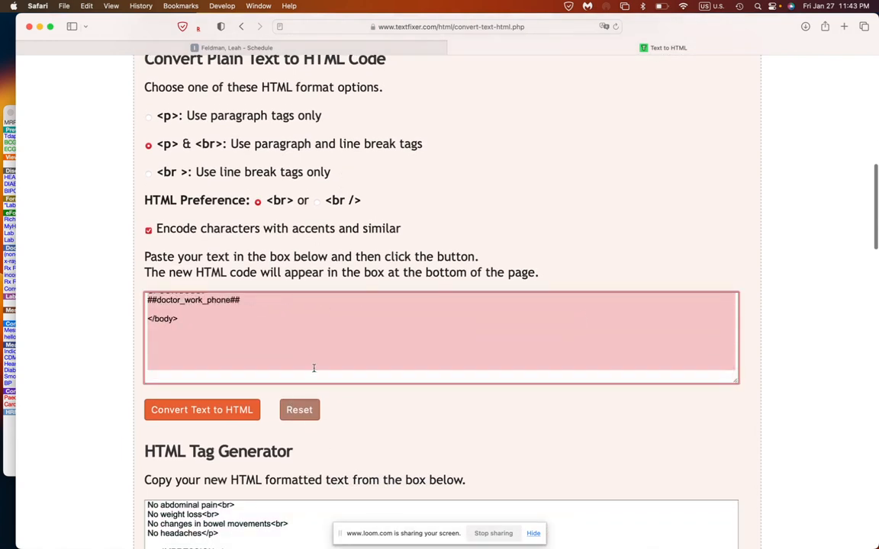
pyautogui.scroll(-3)
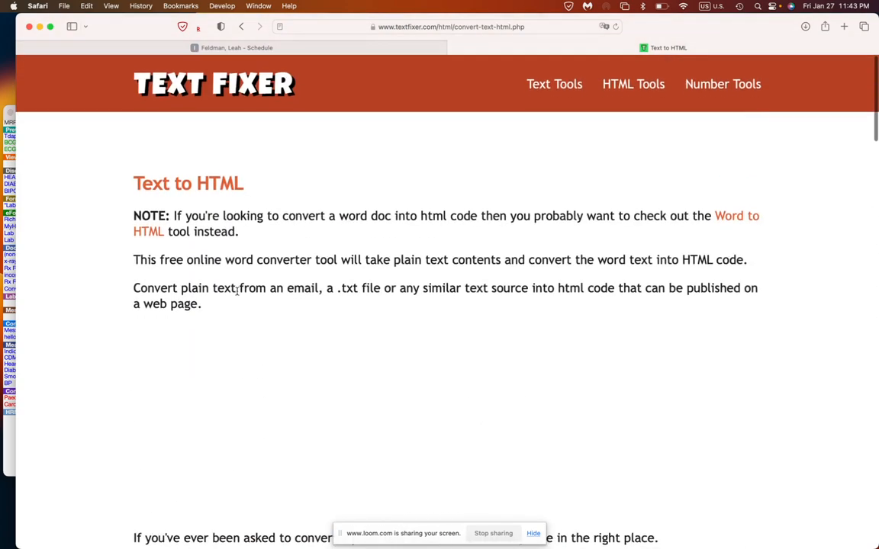
pyautogui.scroll(-3)
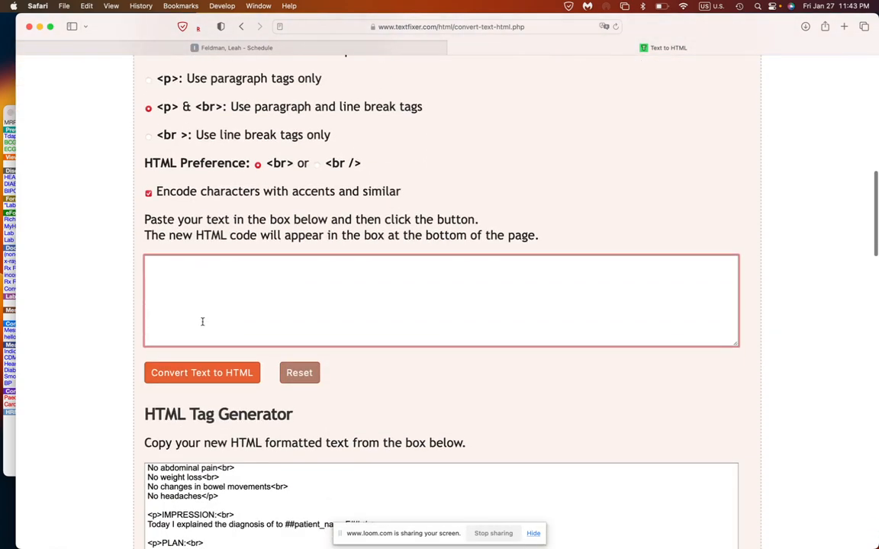
# Write the 'Dear Dr.' greeting and the opening thank-you line in the input box.
pyautogui.write('Dea')
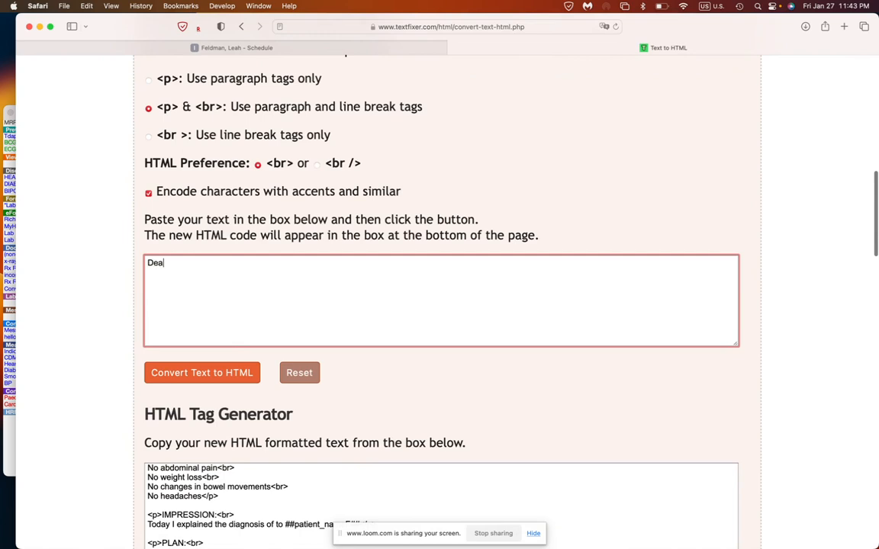
pyautogui.write('r')
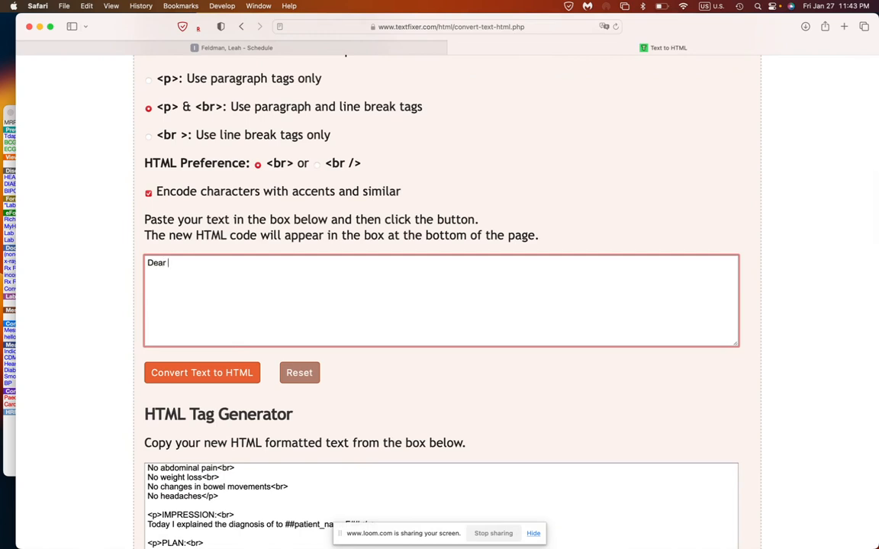
pyautogui.write('Dr. Fe')
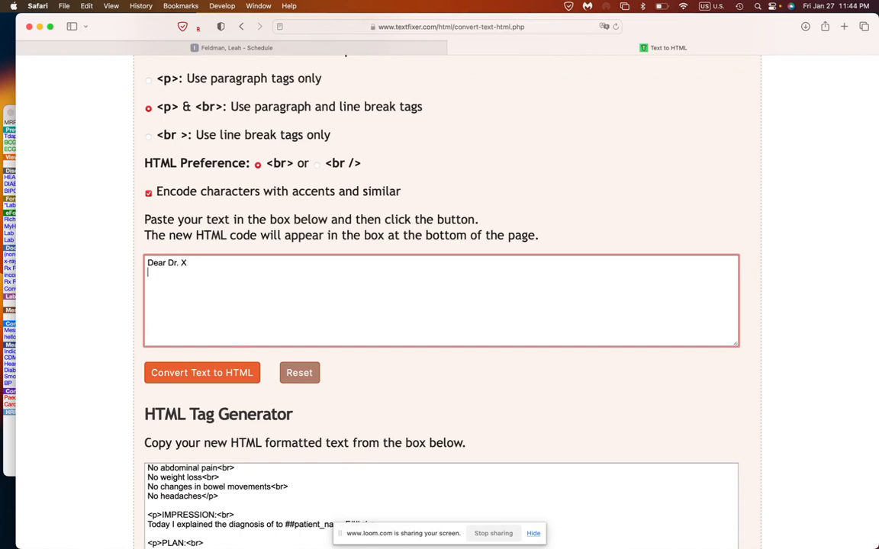
pyautogui.write('Thank you for re')
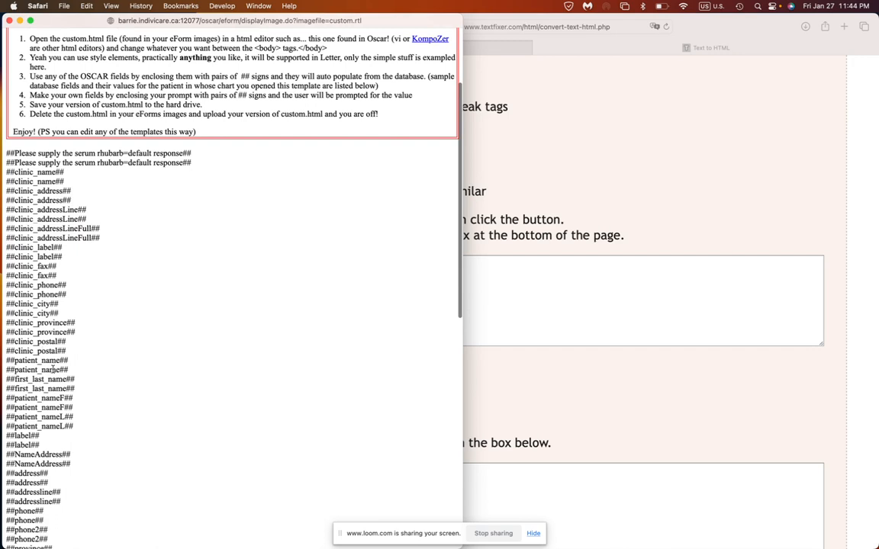
# Select the ##patient_name## placeholder in the custom template's field list.
pyautogui.doubleClick(37, 360)
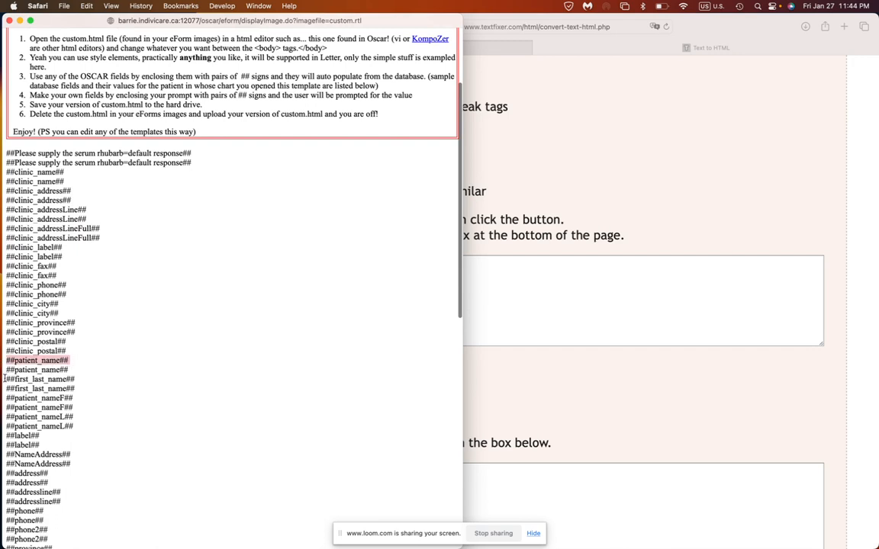
pyautogui.doubleClick(36, 379)
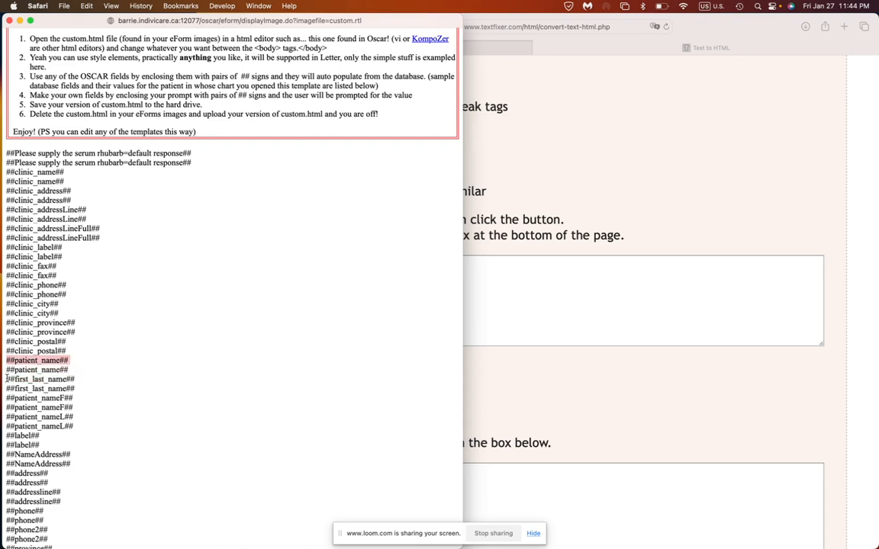
pyautogui.doubleClick(39, 378)
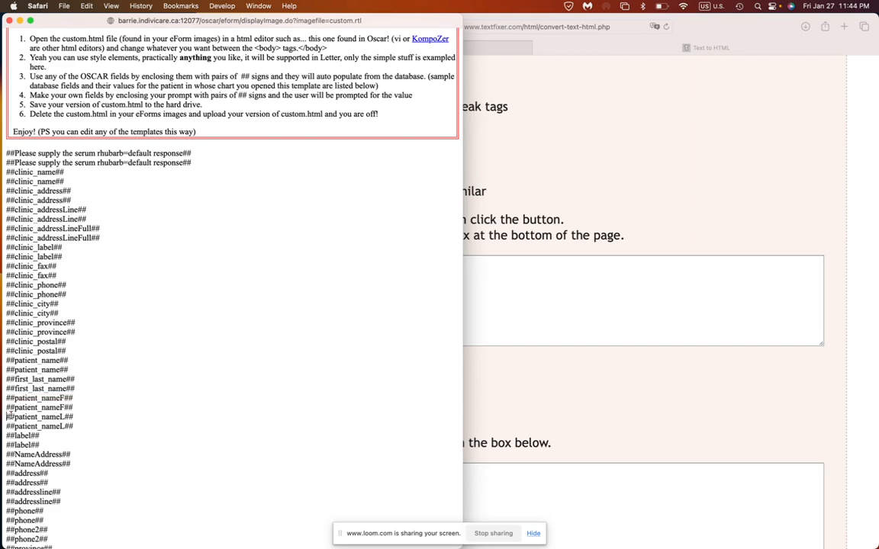
# Scroll to the history fields and pick out the recent_rx and ongoingconcerns placeholder names.
pyautogui.scroll(-3)
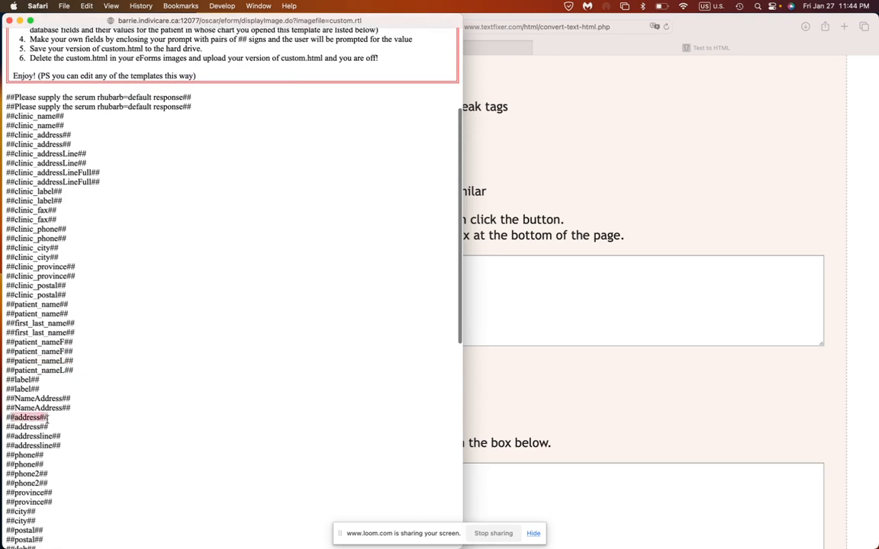
pyautogui.scroll(-3)
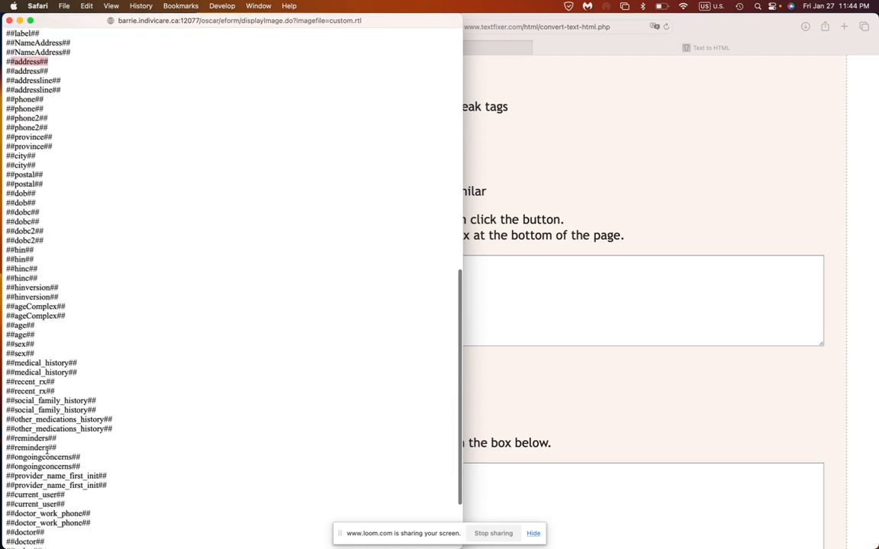
pyautogui.scroll(-3)
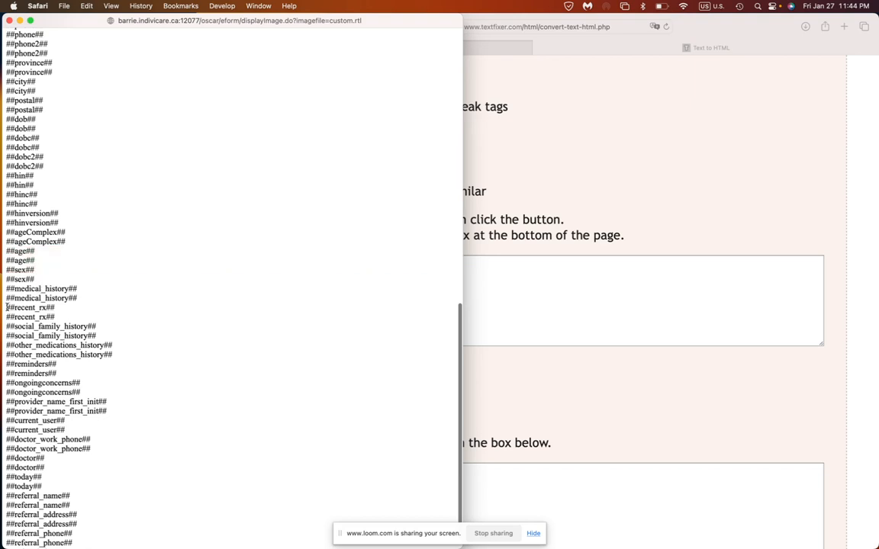
pyautogui.doubleClick(29, 308)
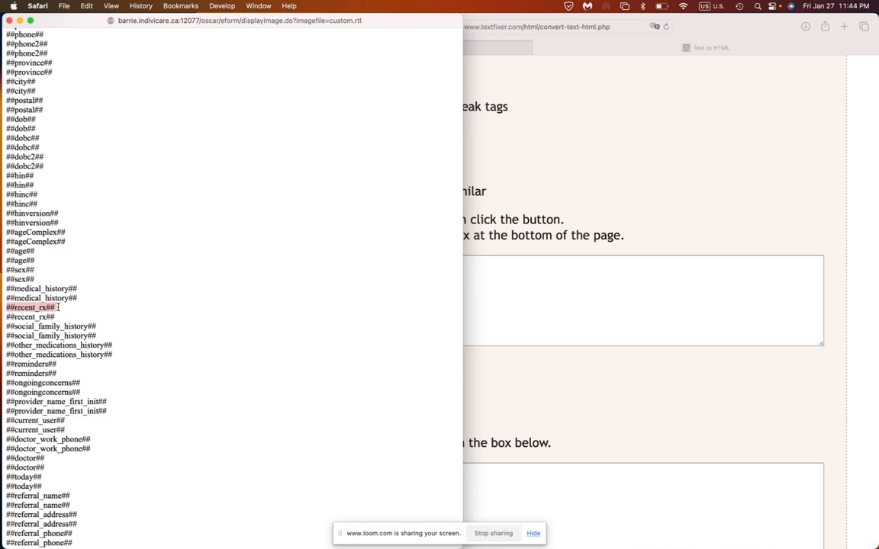
pyautogui.doubleClick(30, 306)
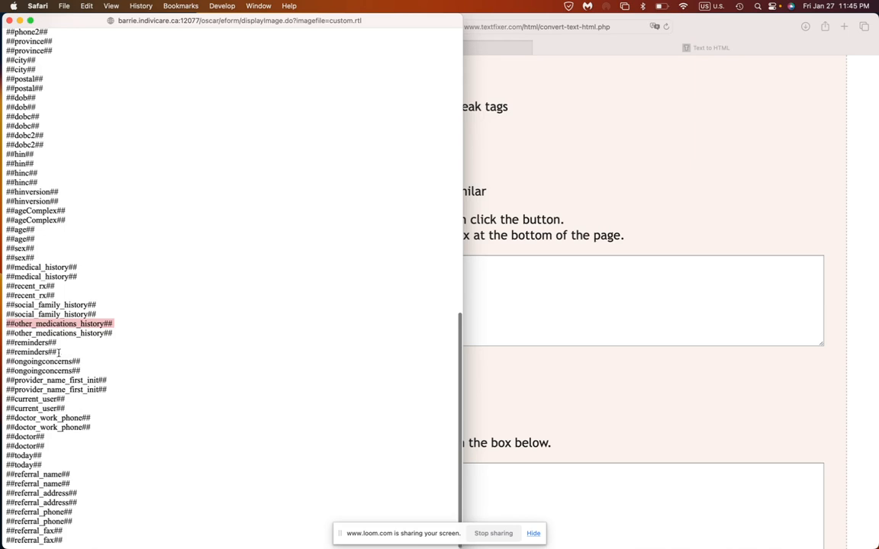
pyautogui.doubleClick(30, 342)
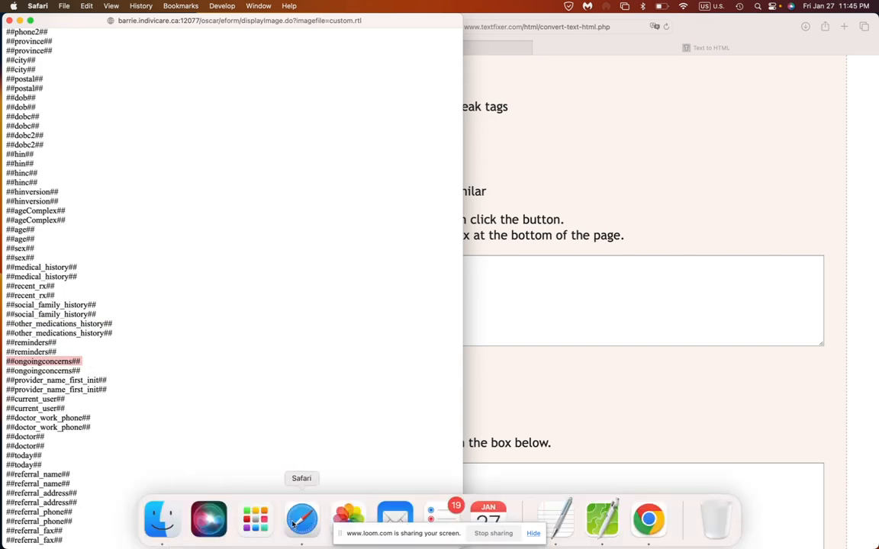
pyautogui.rightClick(302, 518)
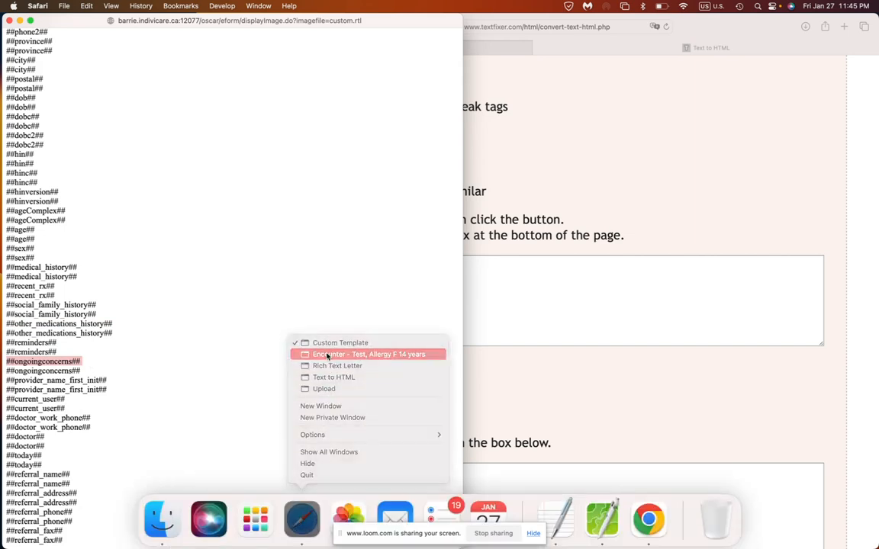
pyautogui.click(370, 354)
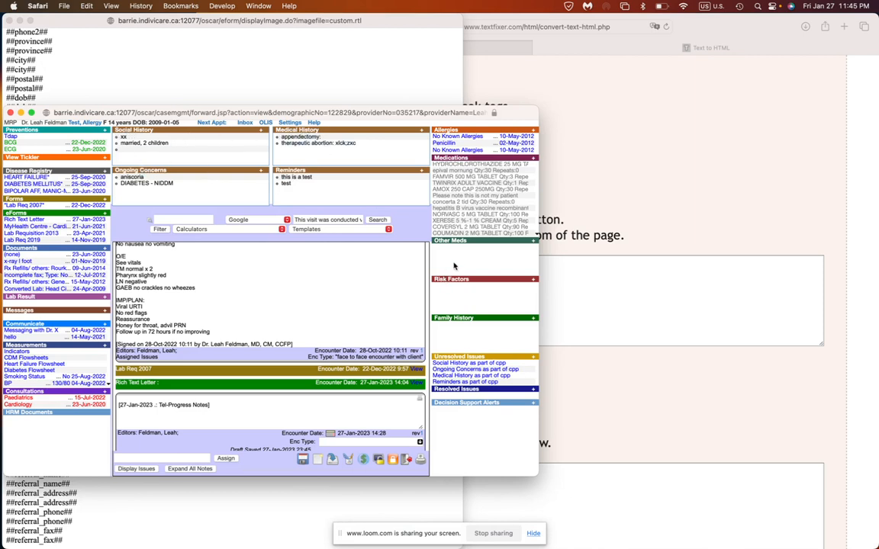
pyautogui.moveTo(390, 397)
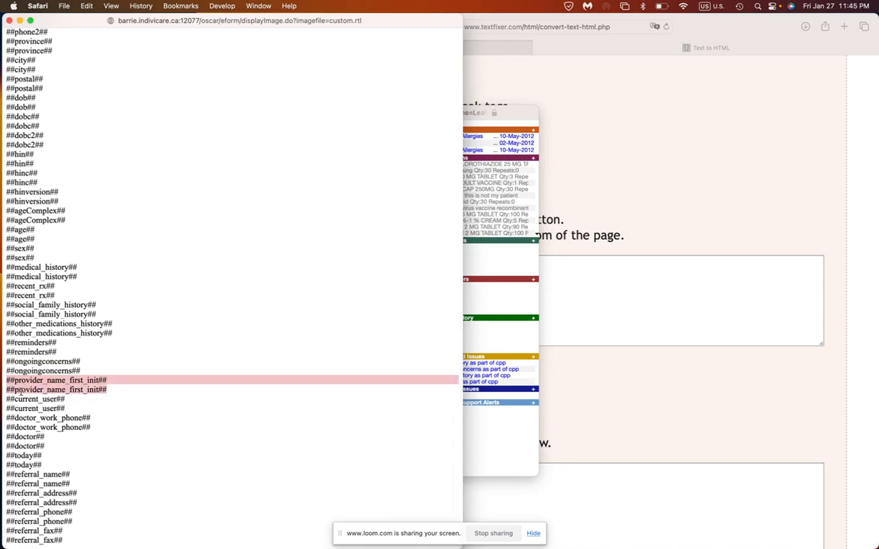
pyautogui.click(34, 400)
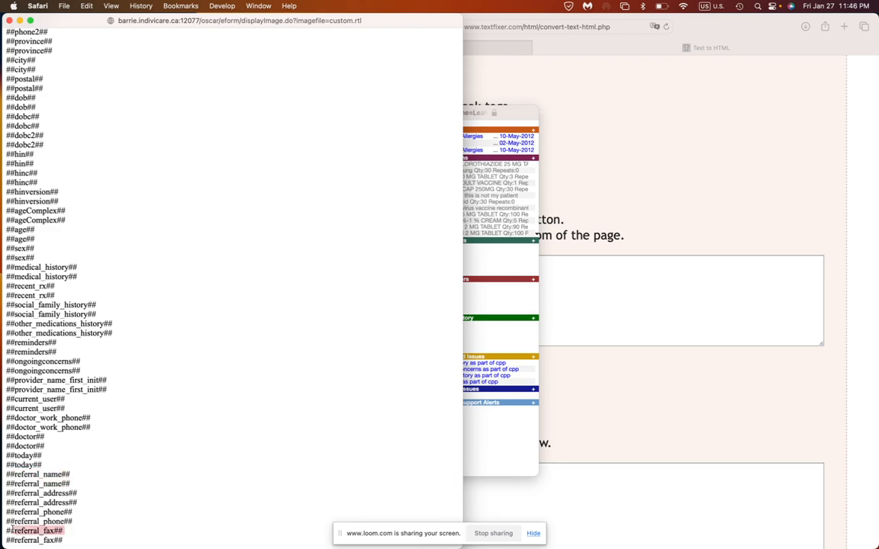
pyautogui.scroll(-3)
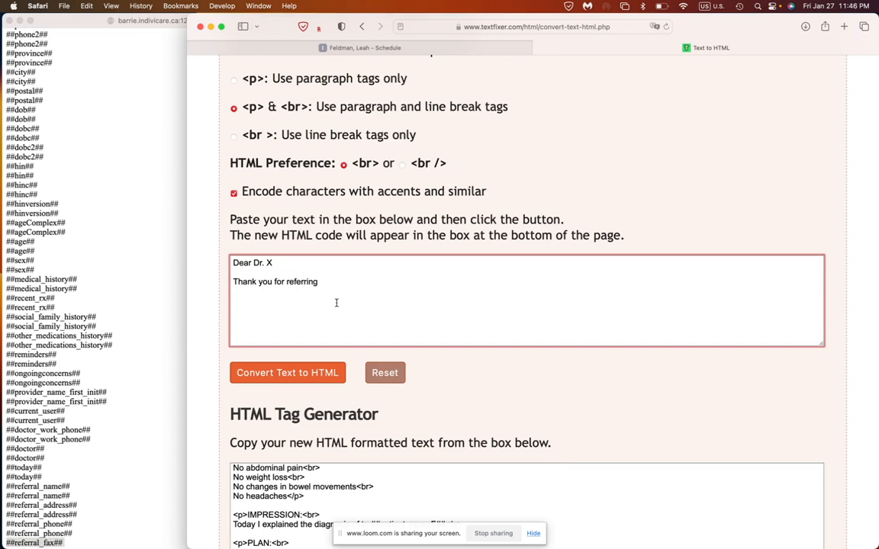
# Continue the sentence with "##patient_name##, a ##age## year old ##sex##" placeholders.
pyautogui.write('##')
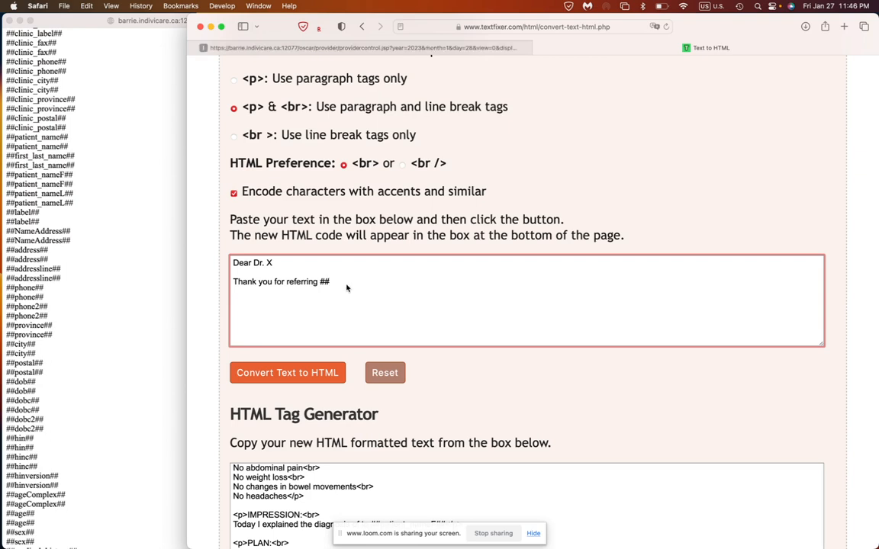
pyautogui.write('patient')
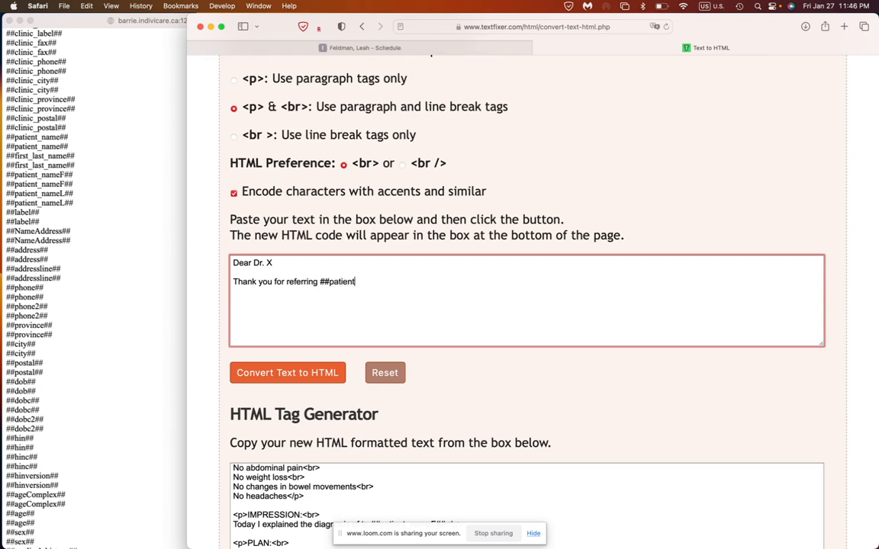
pyautogui.write('_name')
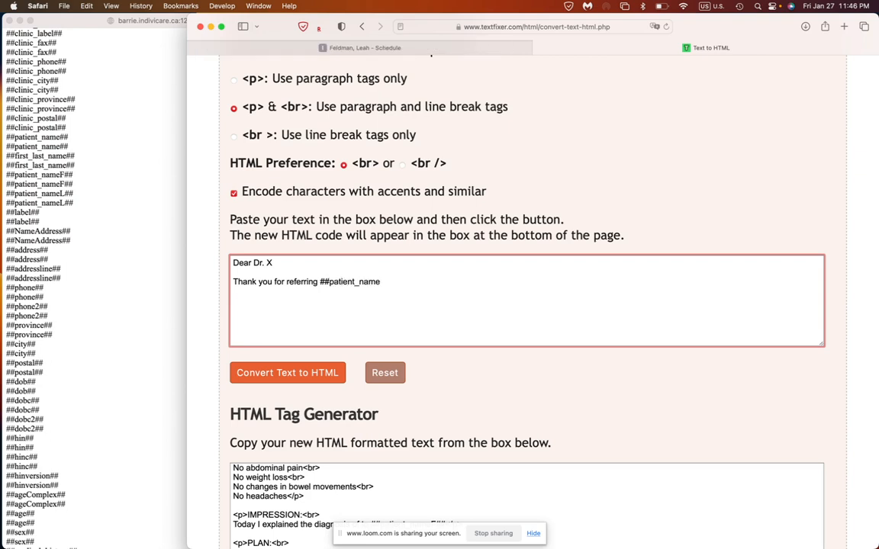
pyautogui.write('##,')
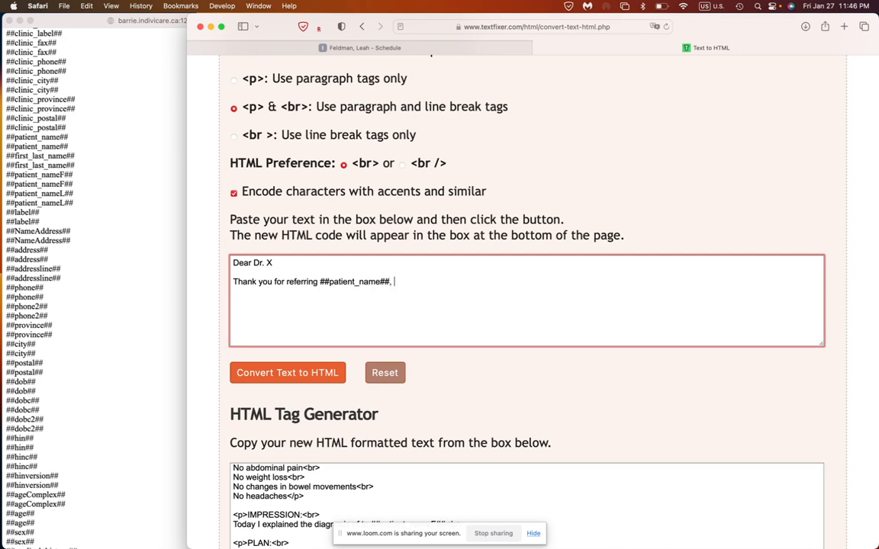
pyautogui.write('a ##age')
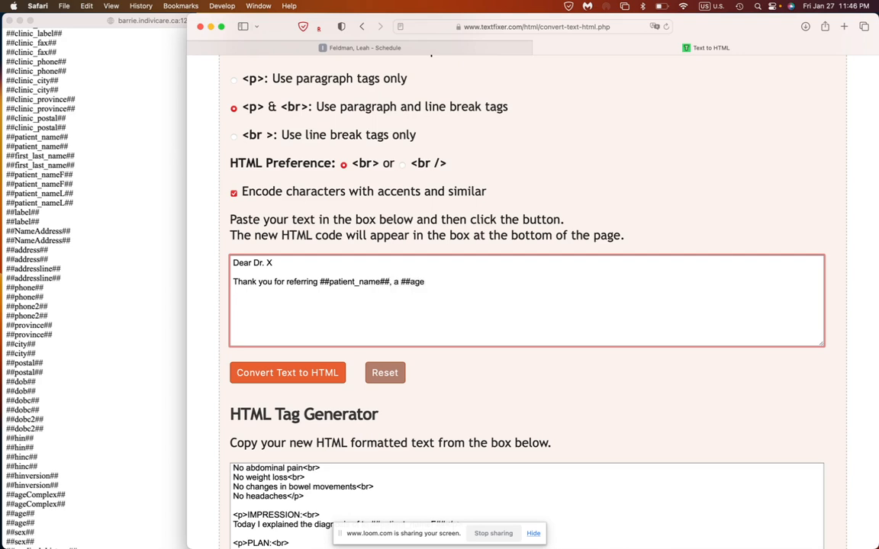
pyautogui.write('##')
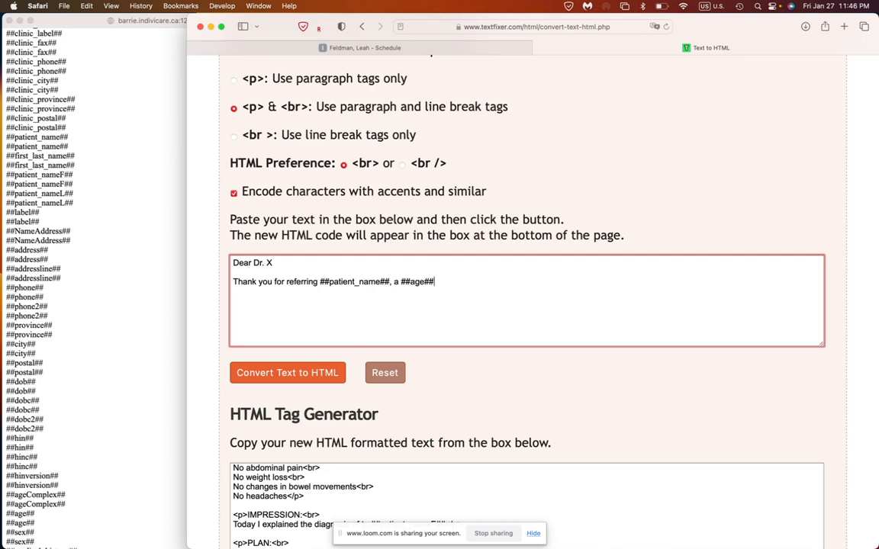
pyautogui.write('year old')
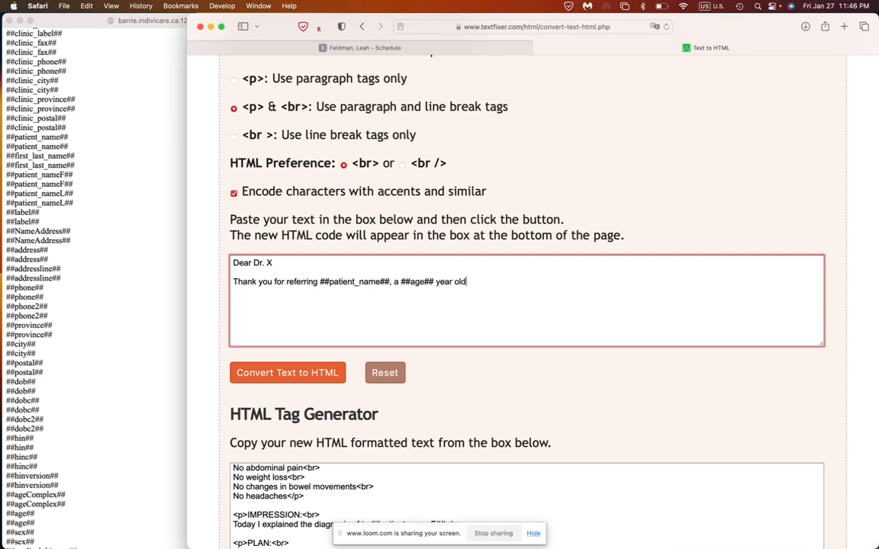
pyautogui.write('##')
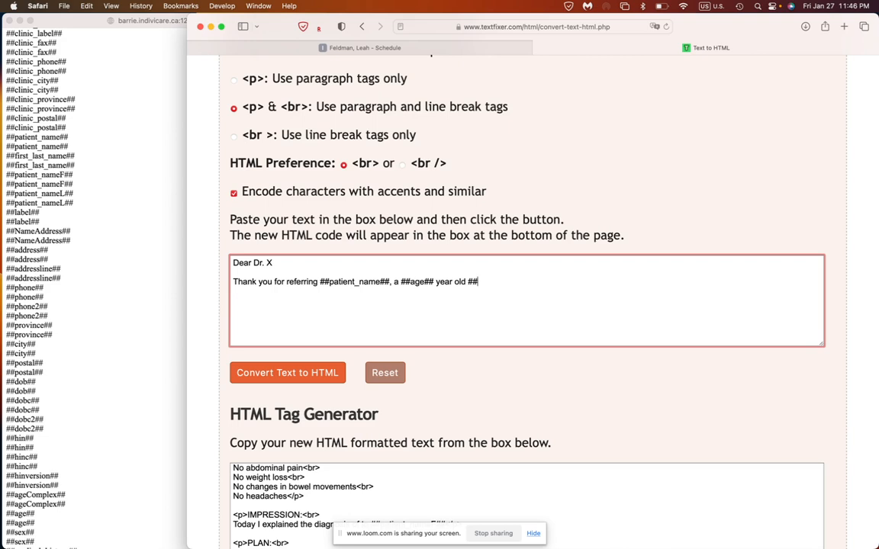
pyautogui.write('sex')
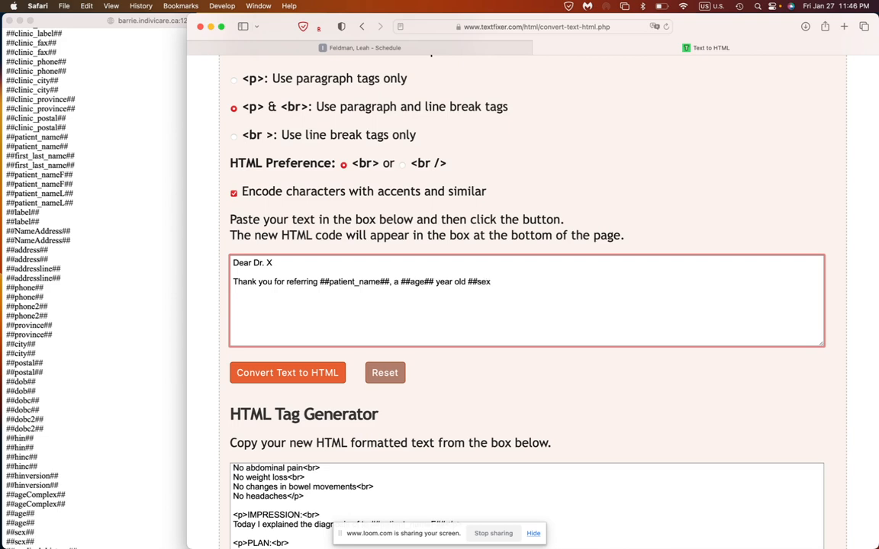
pyautogui.write('##')
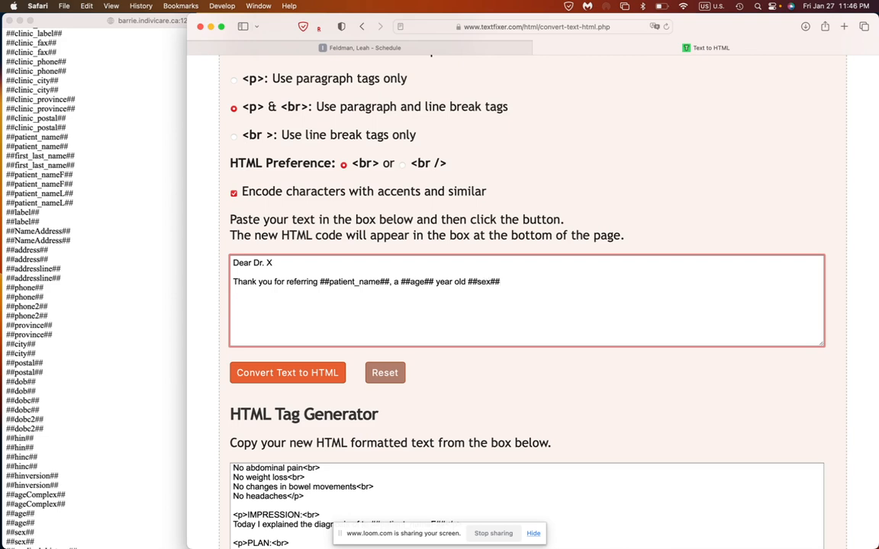
# Finish the sentence with "for the initial complaint of ##presenting_complaint##".
pyautogui.write('for the')
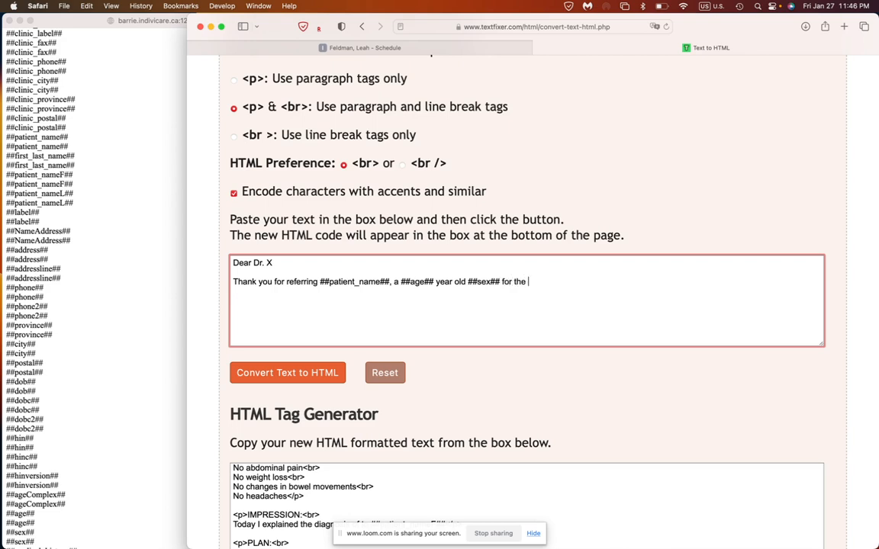
pyautogui.write('initial co')
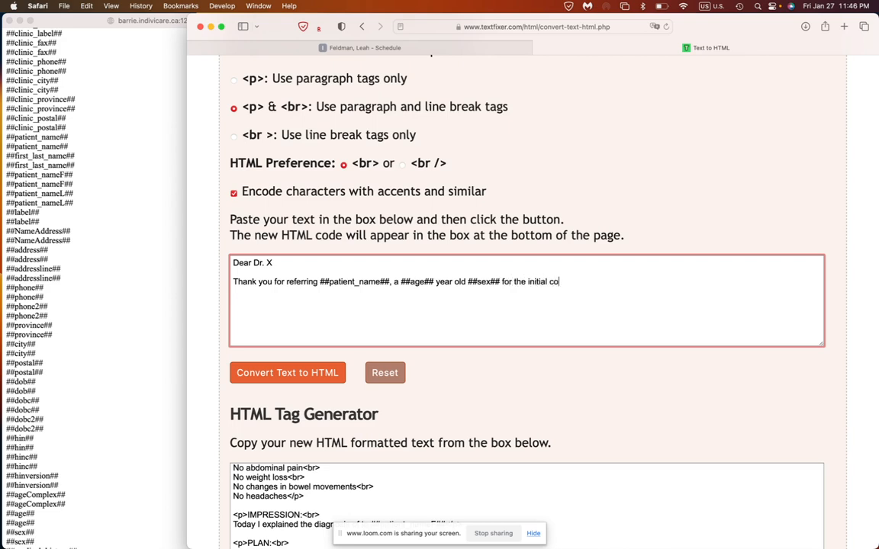
pyautogui.write('mplaint of')
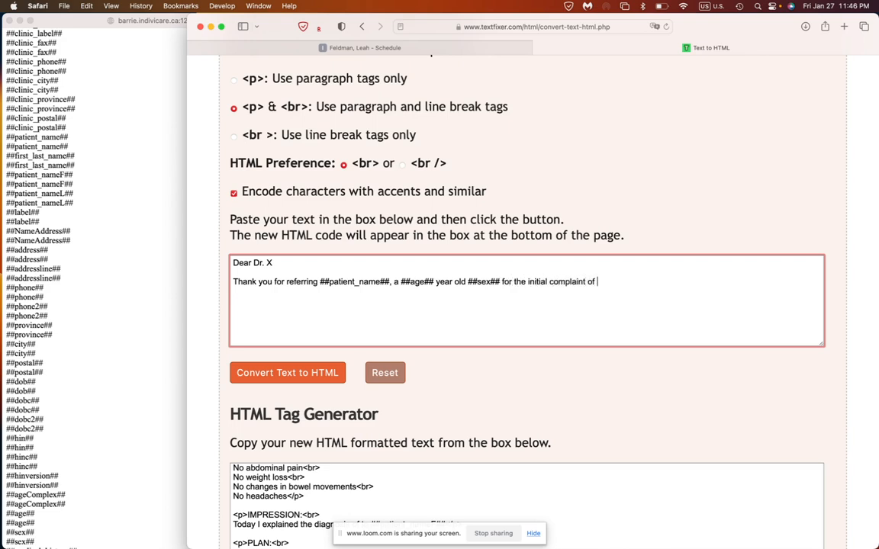
pyautogui.write('##pre')
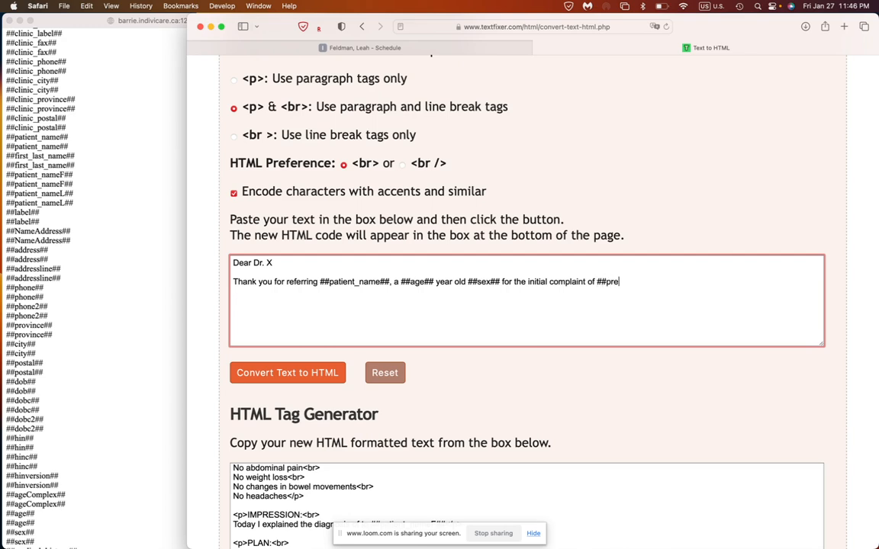
pyautogui.write('senting_co')
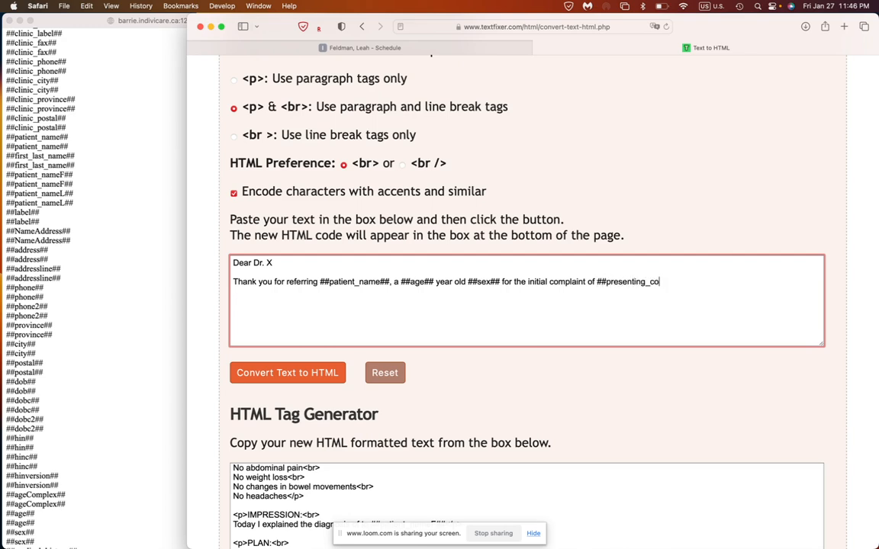
pyautogui.write('mplaint##')
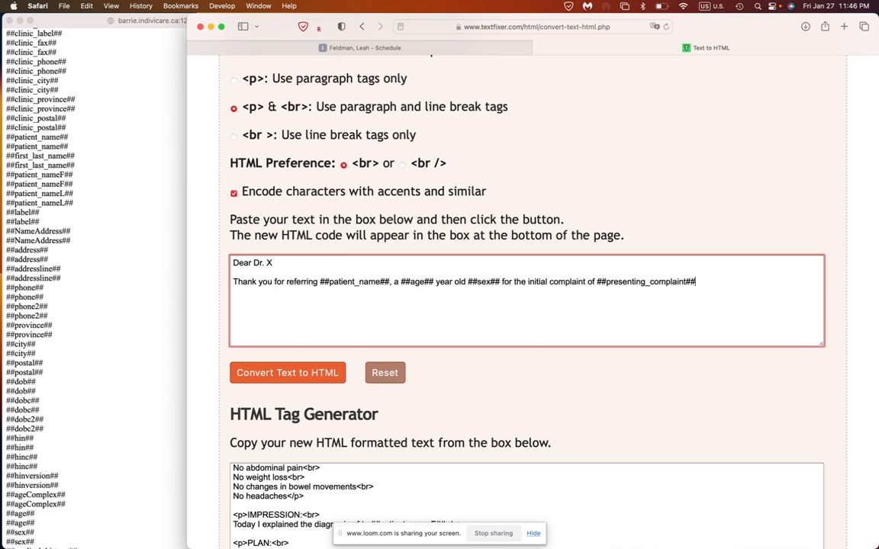
pyautogui.moveTo(55, 72)
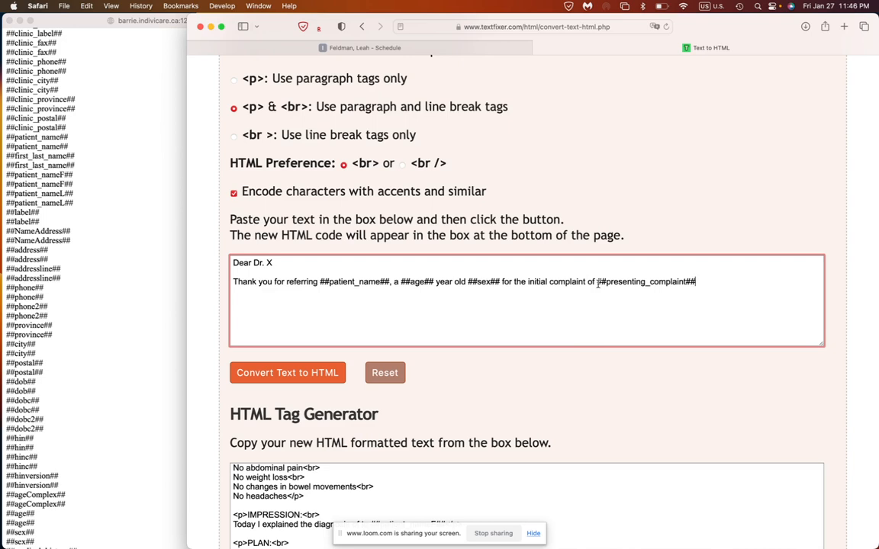
pyautogui.moveTo(551, 356)
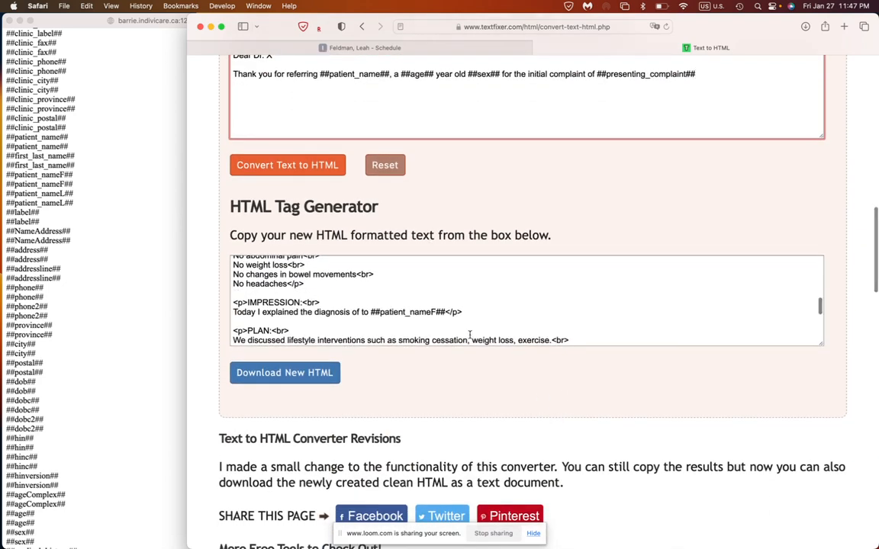
pyautogui.scroll(-3)
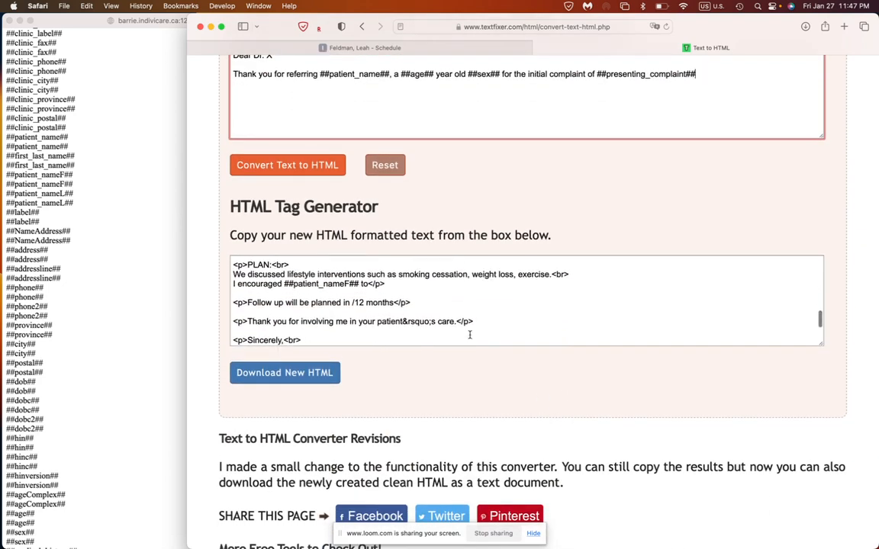
pyautogui.scroll(-3)
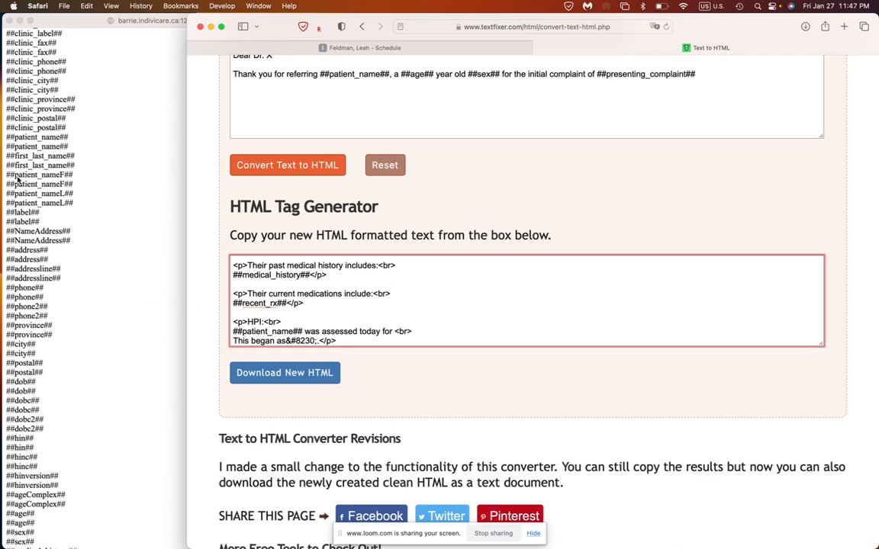
pyautogui.moveTo(41, 240)
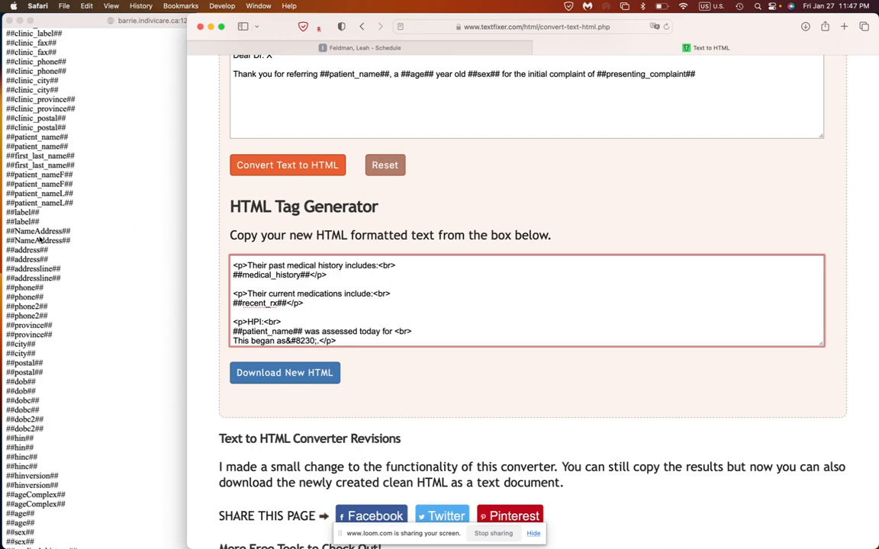
pyautogui.moveTo(461, 238)
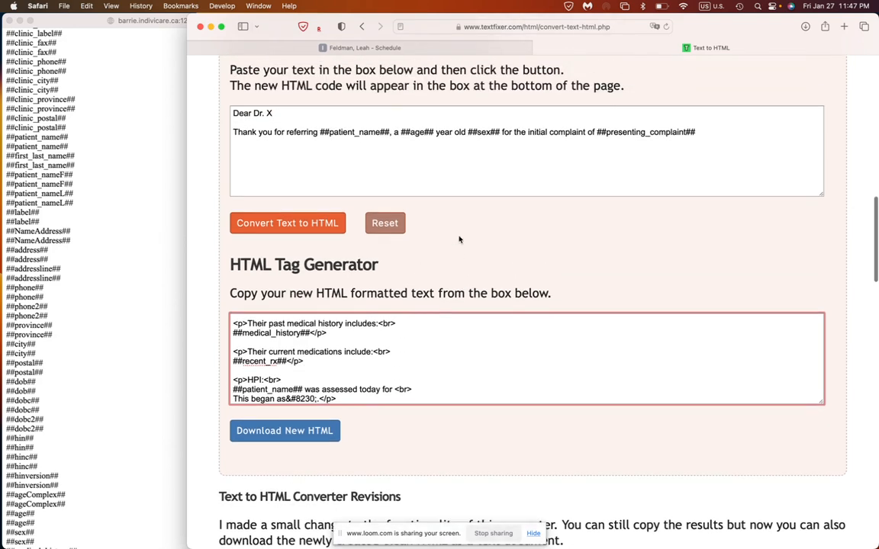
pyautogui.scroll(-3)
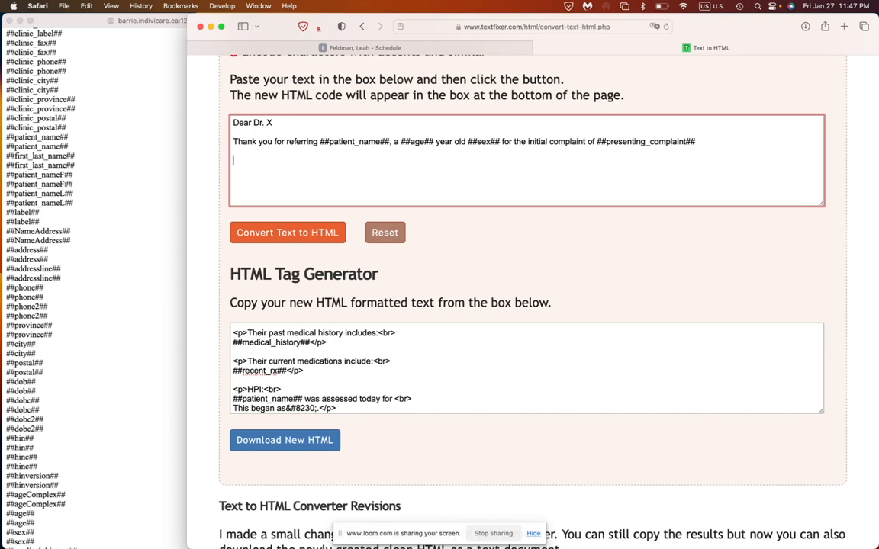
# Add lines stating no symptoms of stomach pain or constipation, then convert the text to HTML.
pyautogui.write('I asked them')
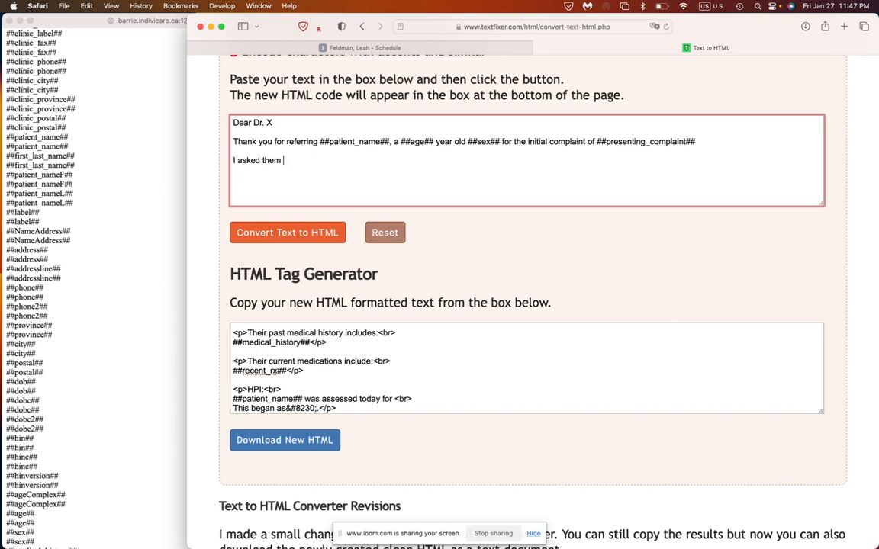
pyautogui.write('about')
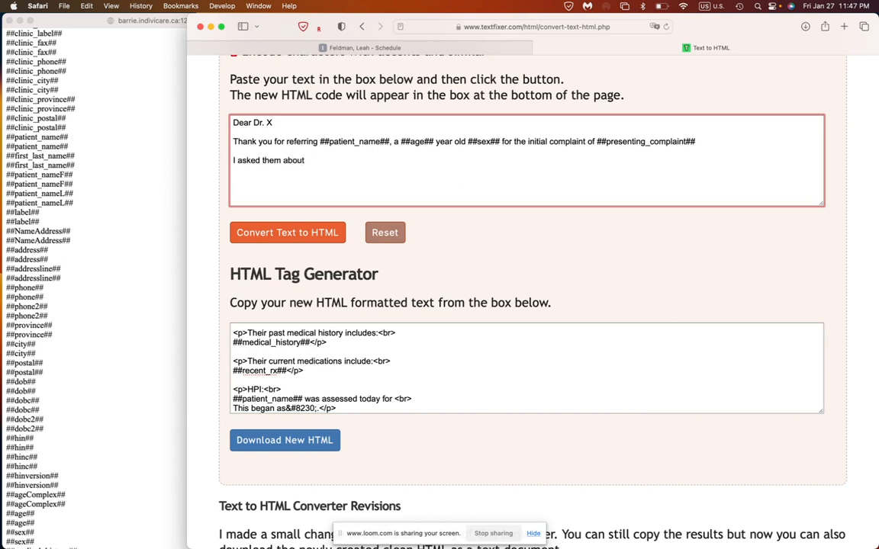
pyautogui.write('Stomach pach')
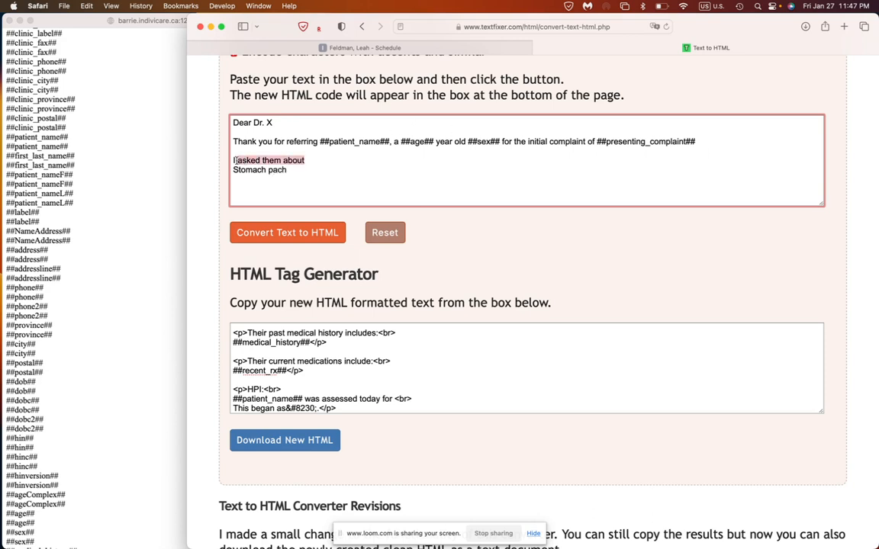
pyautogui.write('They have no')
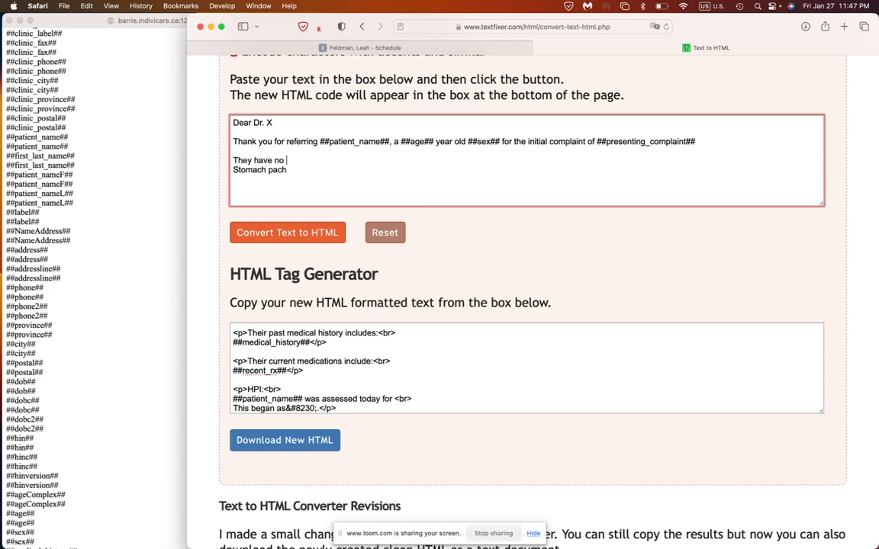
pyautogui.write('symptoms of')
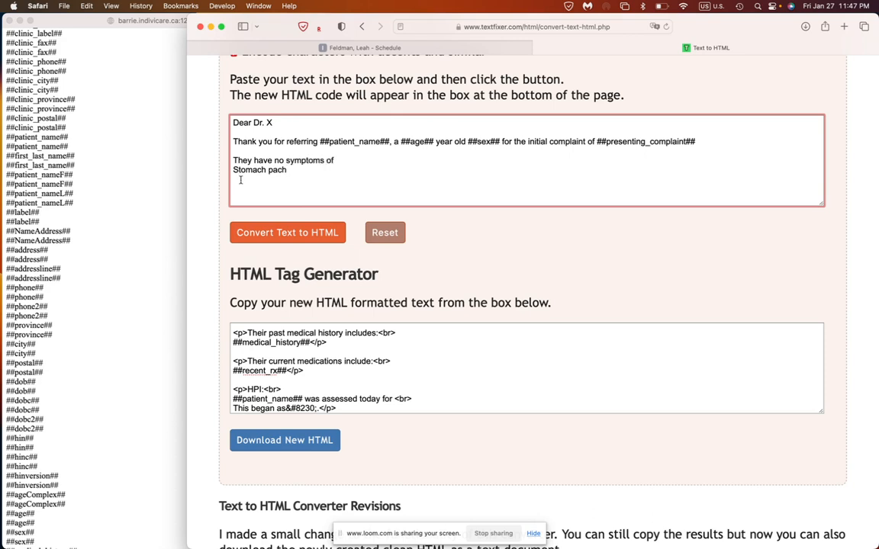
pyautogui.write('pain')
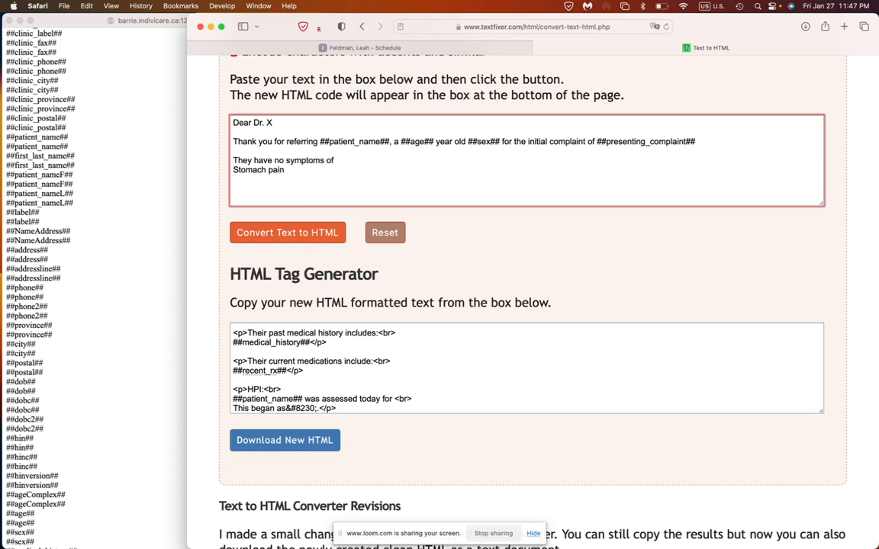
pyautogui.write('Consti')
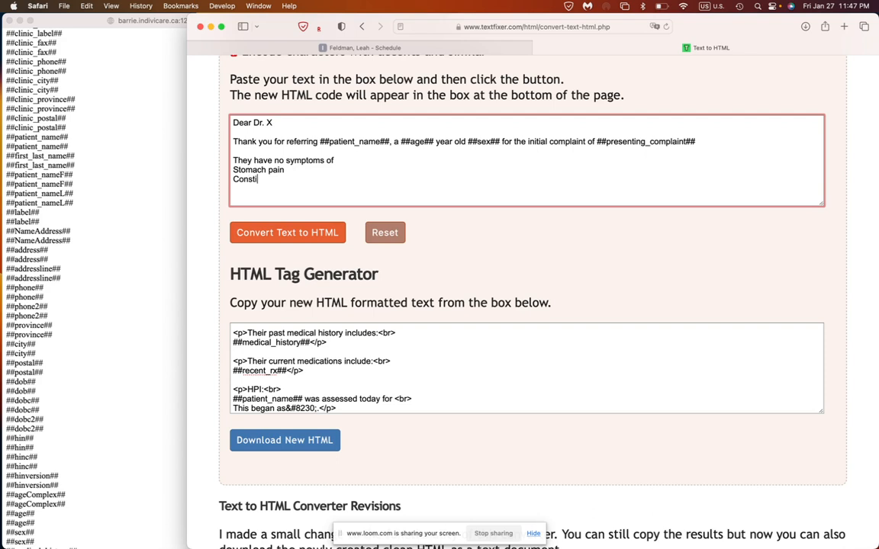
pyautogui.write('pation')
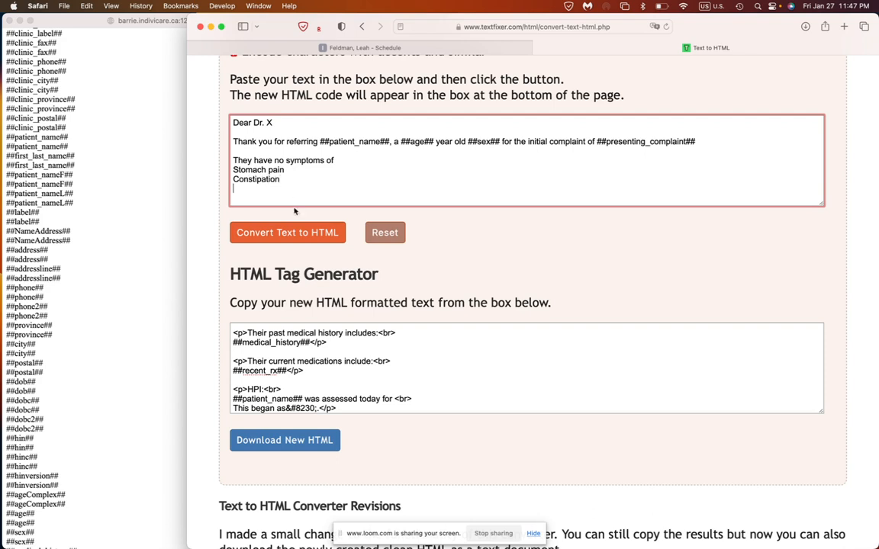
pyautogui.click(287, 232)
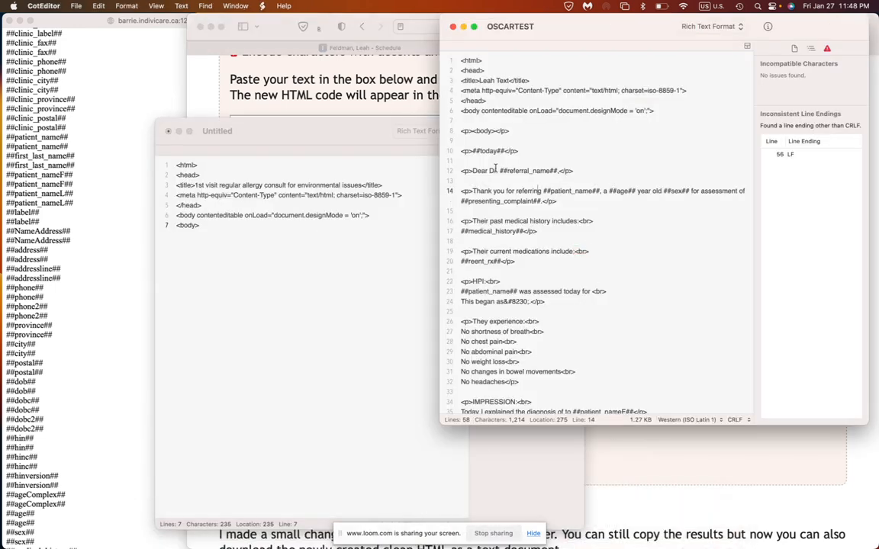
# Paste the converted HTML into the new document and close it with </body> and </html> tags.
pyautogui.rightClick(601, 519)
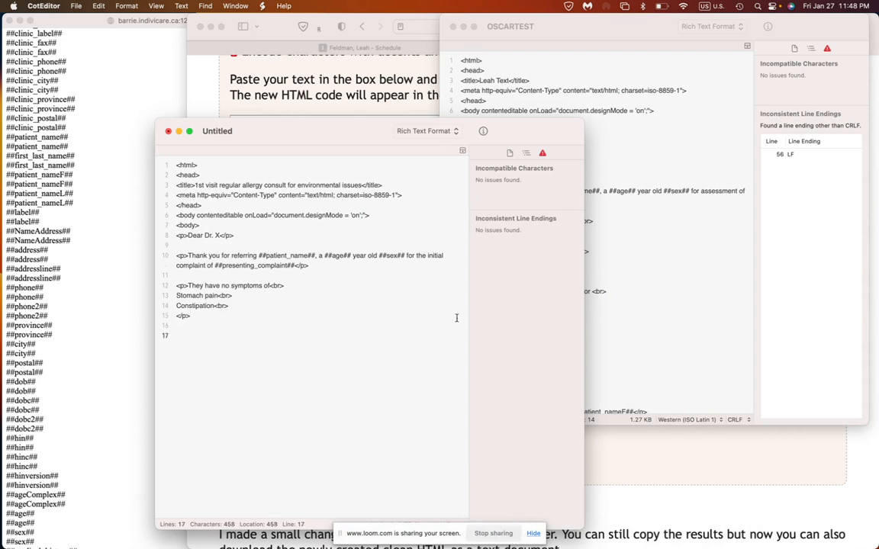
pyautogui.write('</body>')
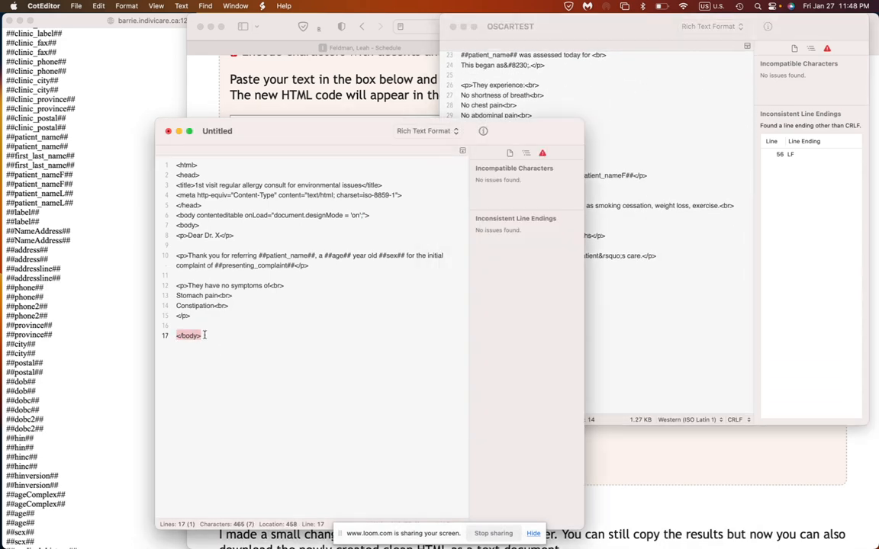
pyautogui.press('return')
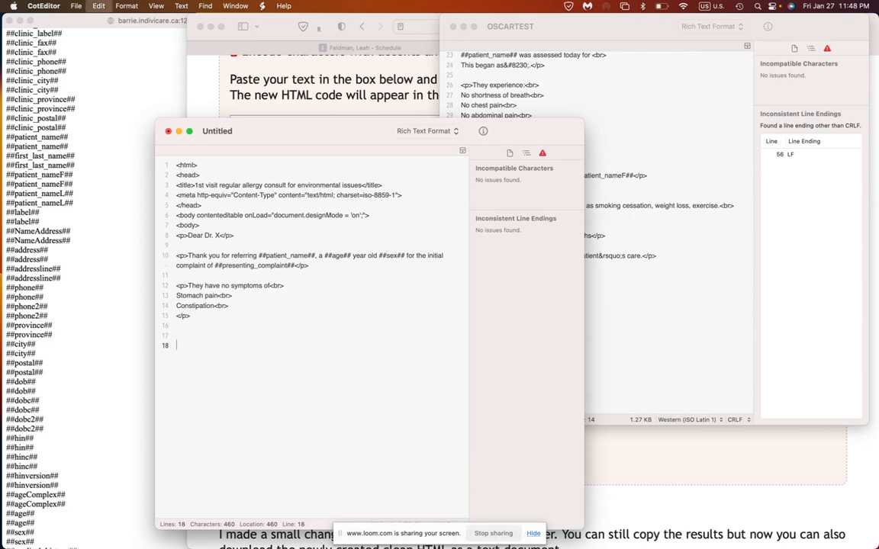
pyautogui.write('</body>')
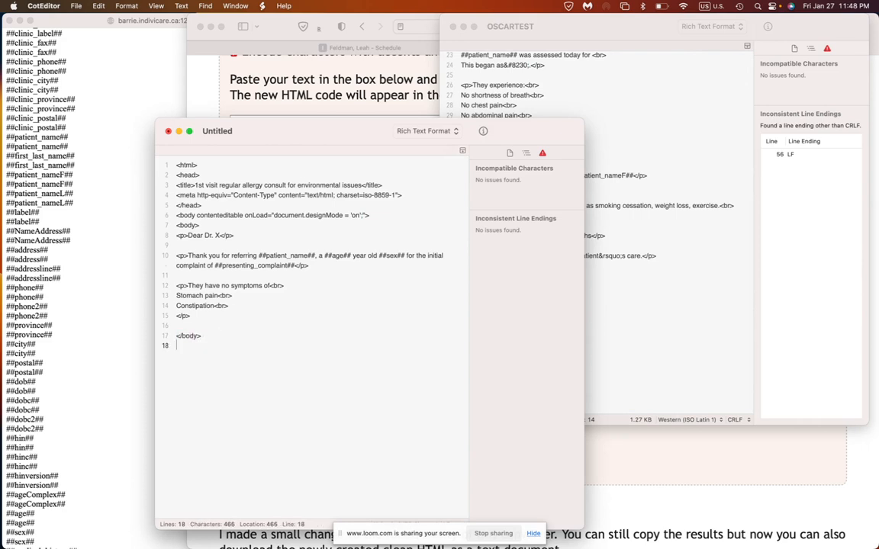
pyautogui.write('</html>')
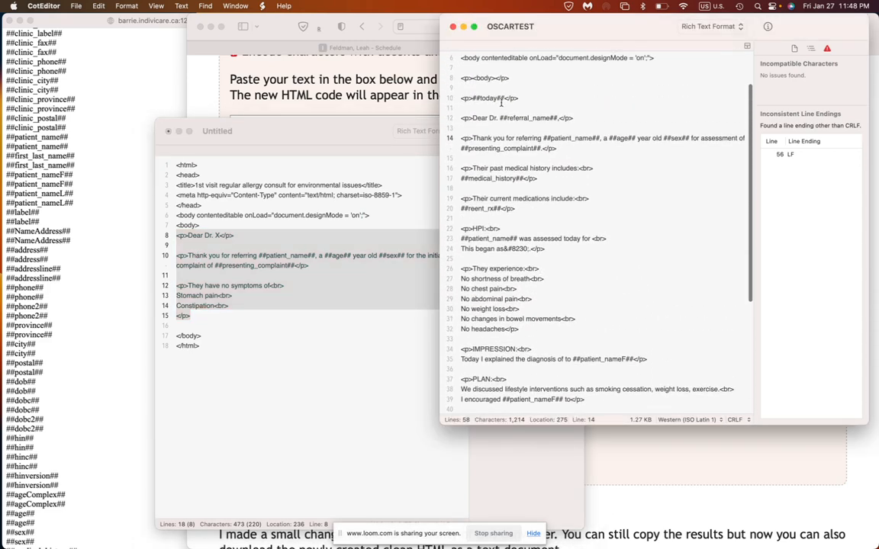
pyautogui.scroll(-3)
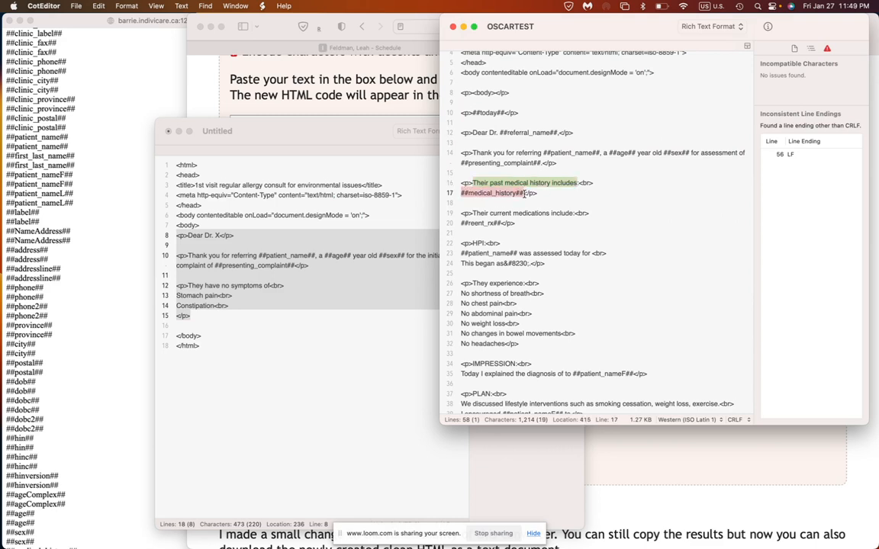
pyautogui.rightClick(302, 518)
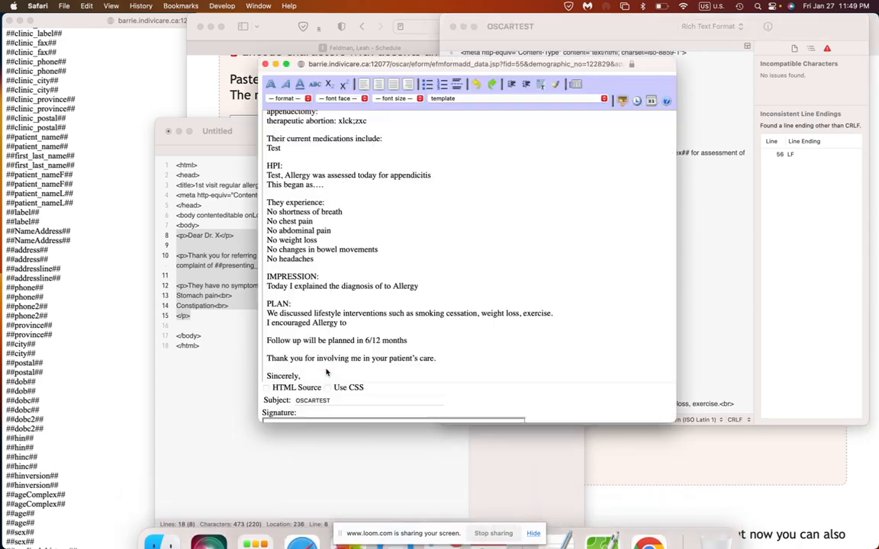
# Scroll through the OSCAR letter preview filled with patient details.
pyautogui.scroll(-3)
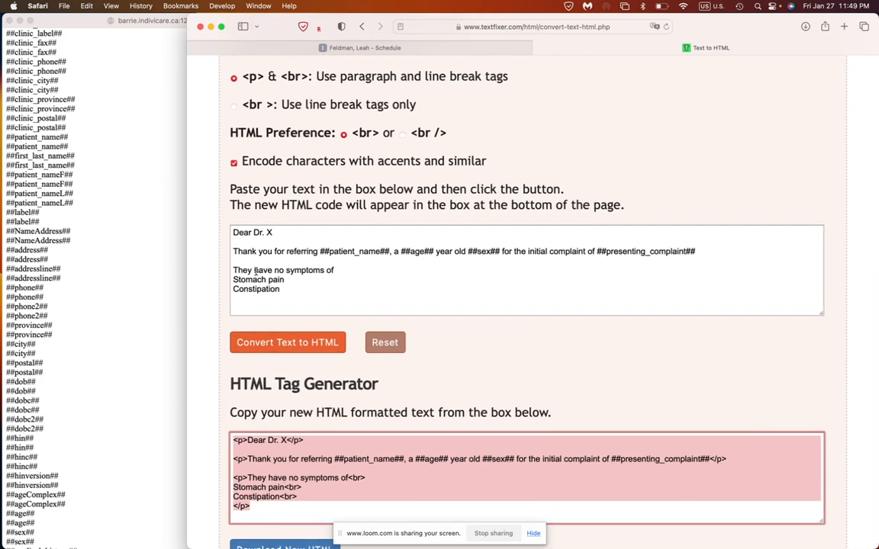
# Review the converted symptom paragraphs and add a <b> tag in the HTML document.
pyautogui.scroll(-3)
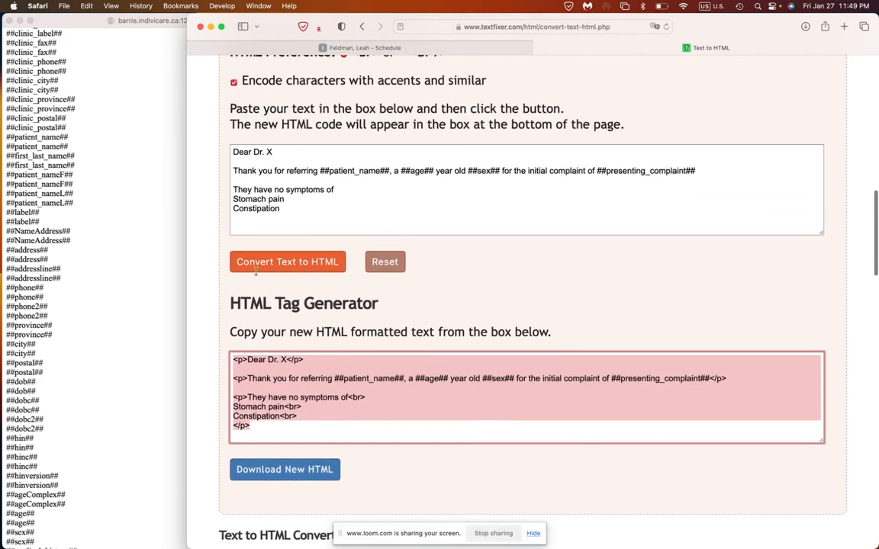
pyautogui.scroll(-3)
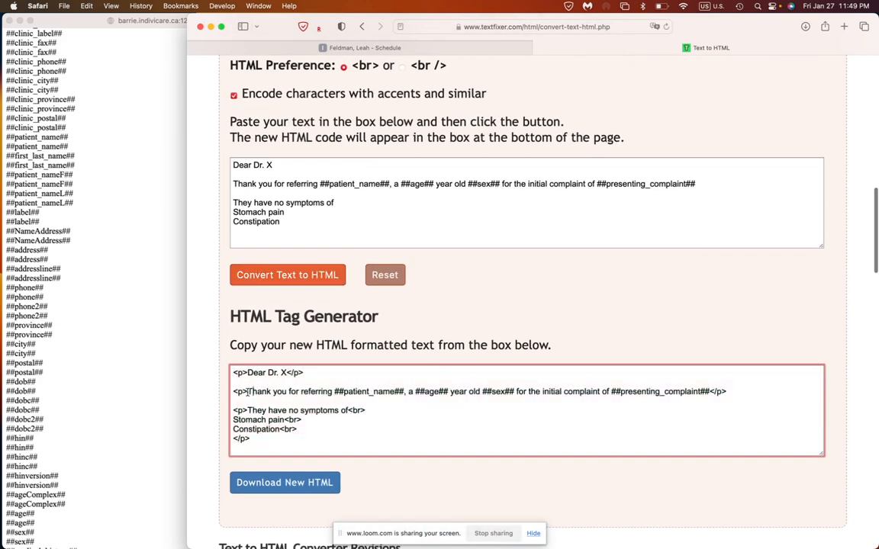
pyautogui.write('<b>')
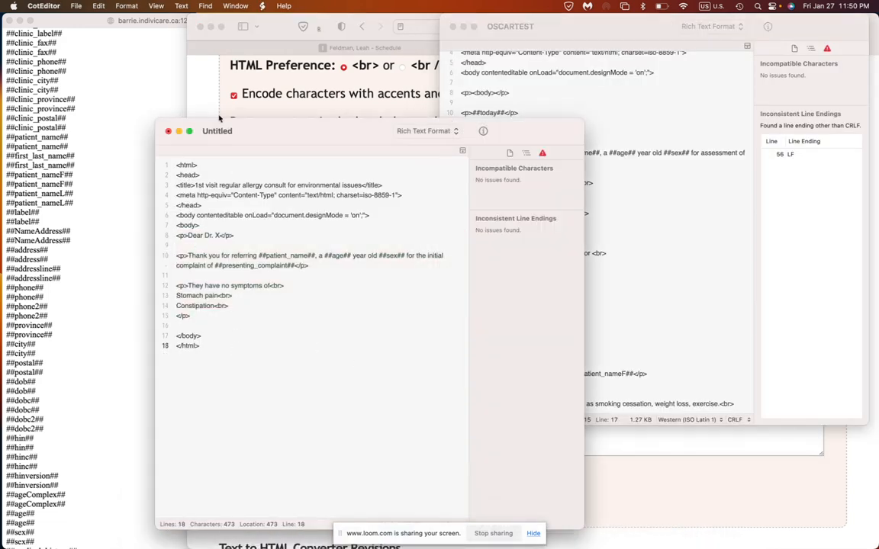
# Save the template as Untitled.rtf in the Downloads folder.
pyautogui.click(76, 6)
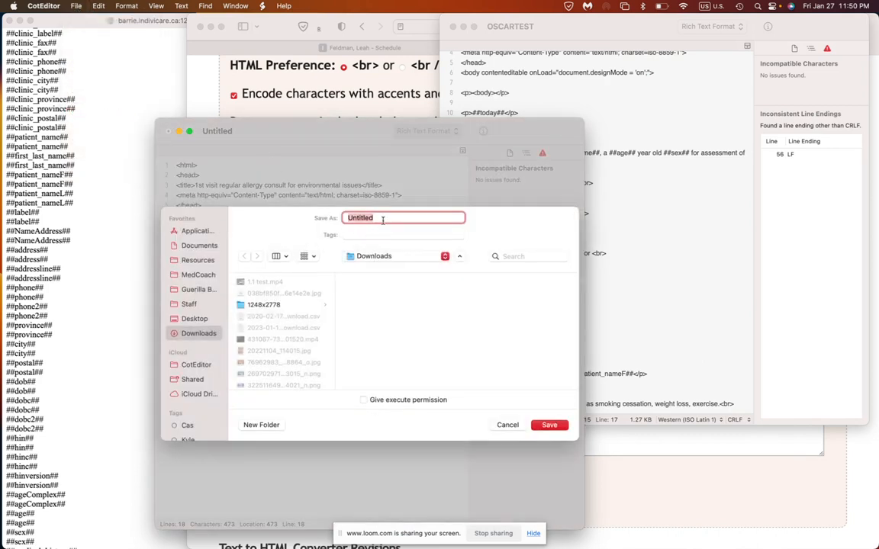
pyautogui.click(403, 216)
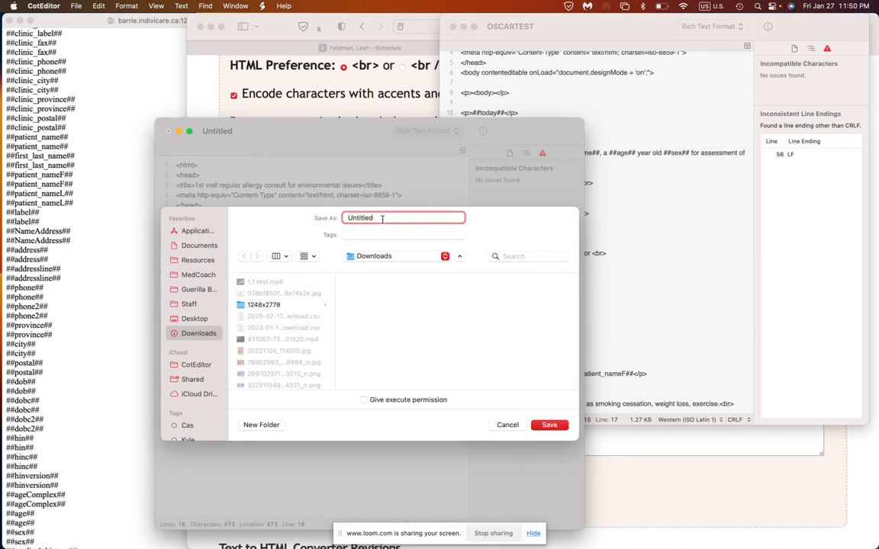
pyautogui.write('.rtf')
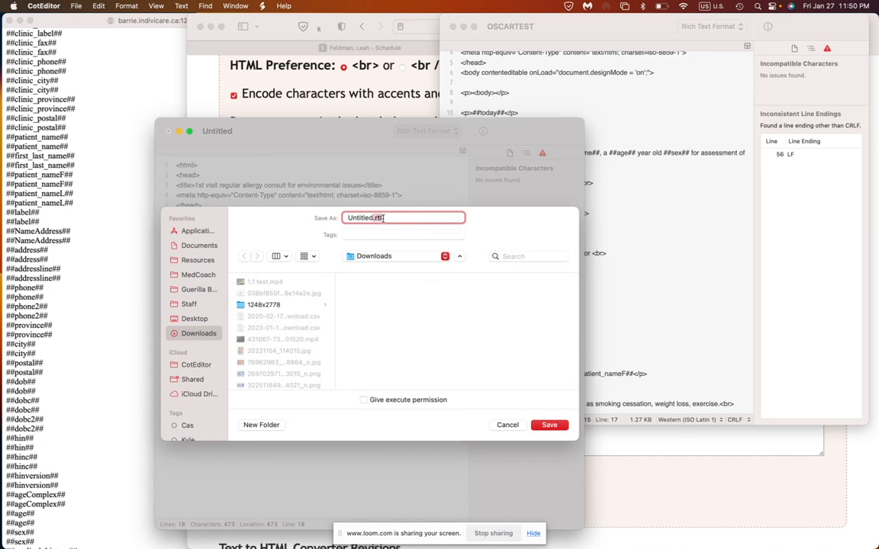
pyautogui.moveTo(435, 282)
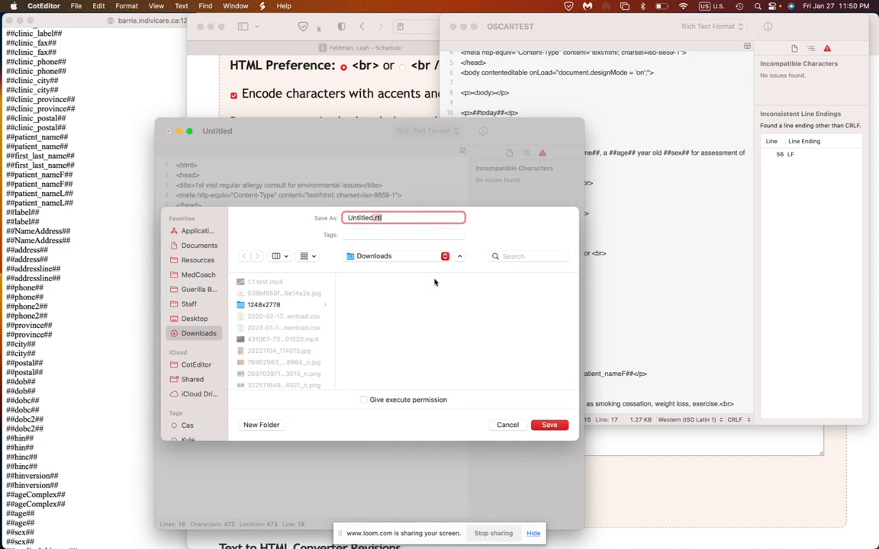
pyautogui.click(507, 424)
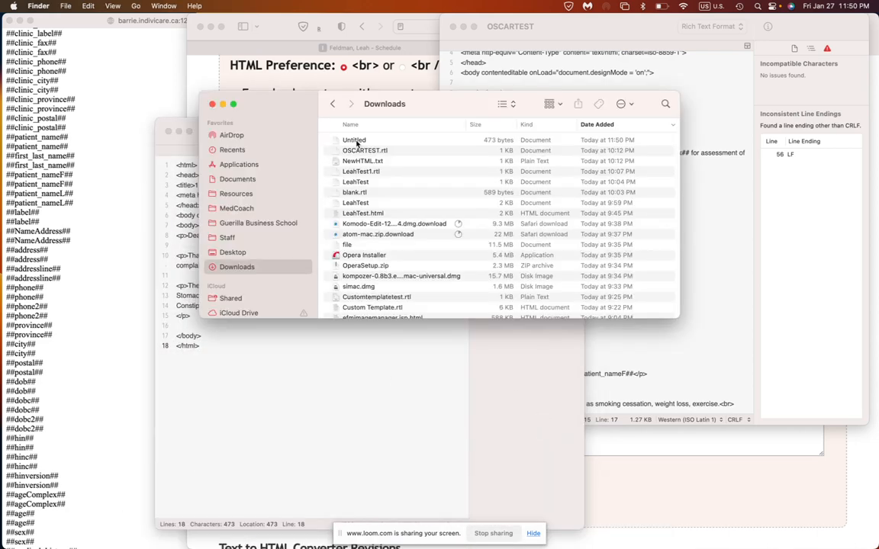
# Select Untitled.rtf in Downloads and switch to the OSCAR schedule browser window.
pyautogui.click(354, 140)
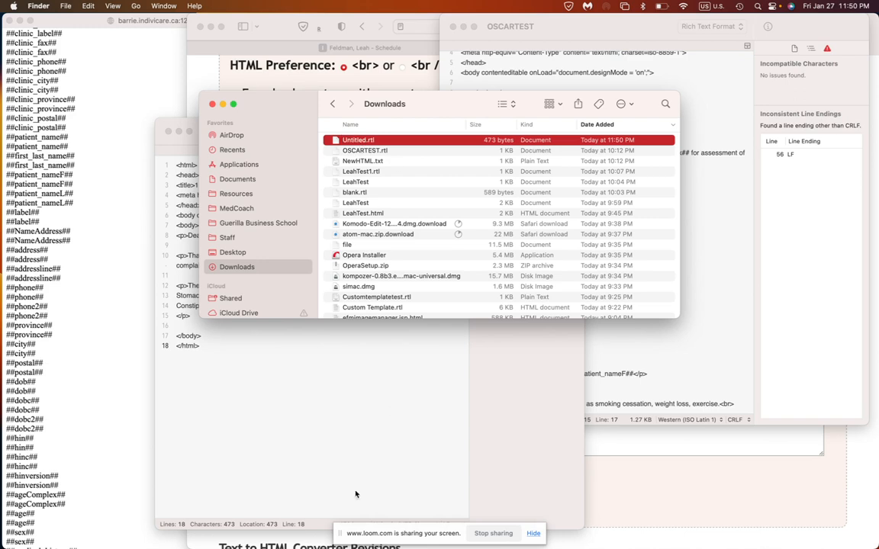
pyautogui.rightClick(302, 519)
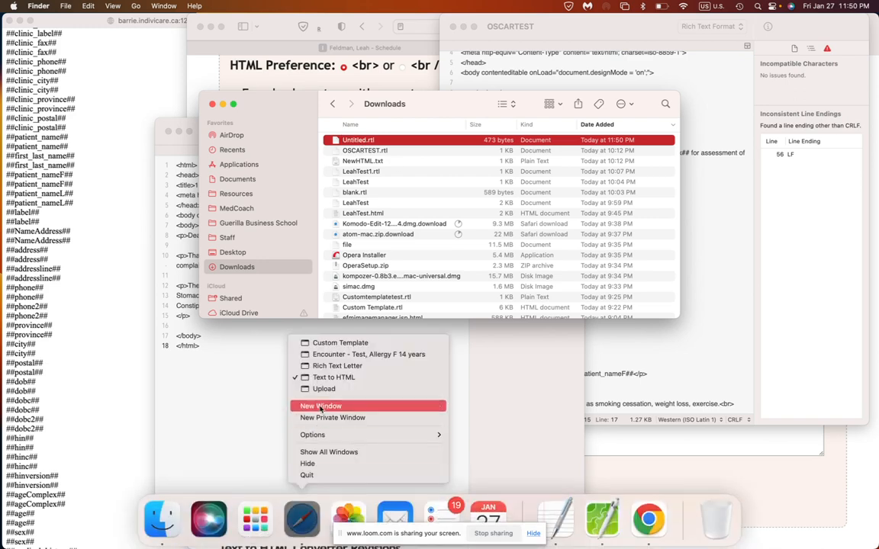
pyautogui.click(321, 405)
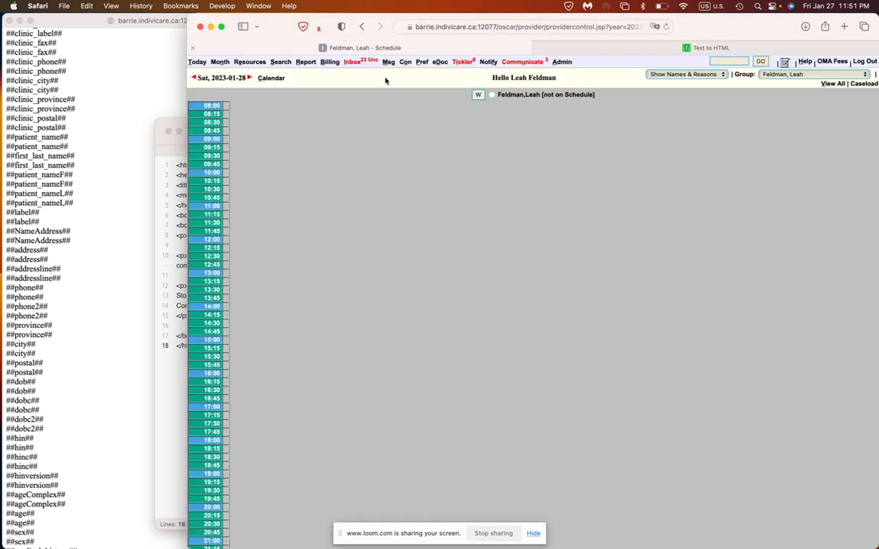
# From Admin, search and reach the eForms 'Upload an Image' page.
pyautogui.click(562, 61)
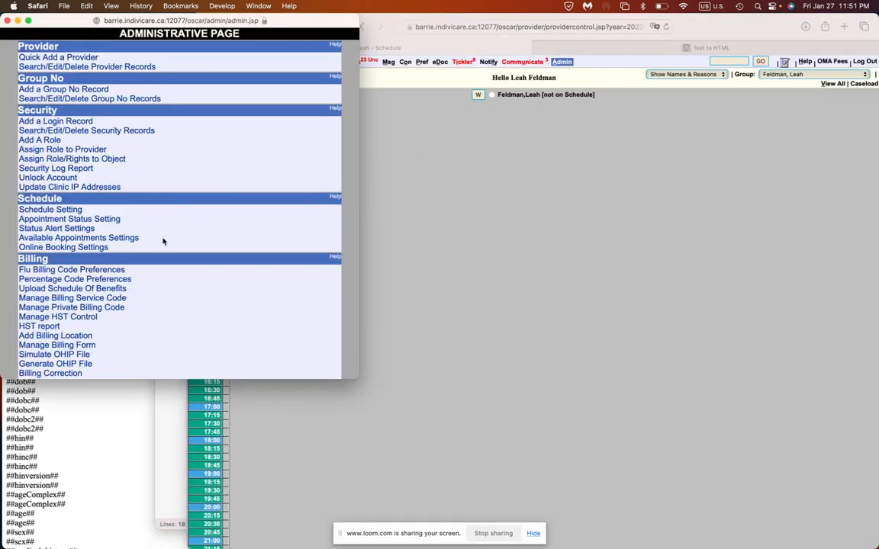
pyautogui.write('custom')
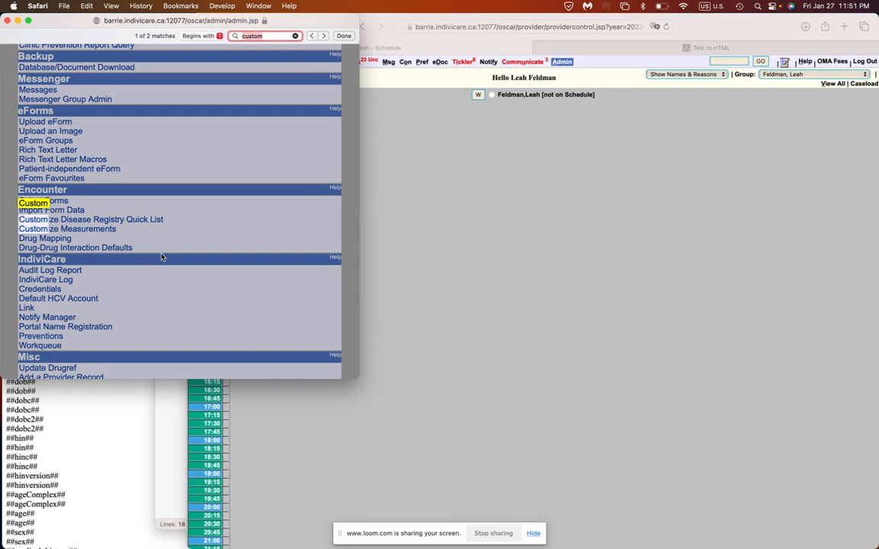
pyautogui.write('image')
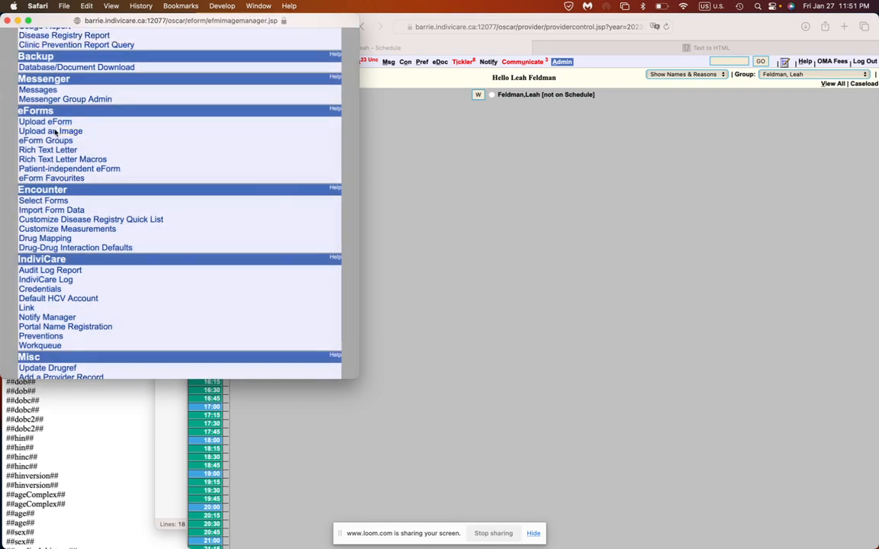
pyautogui.click(44, 122)
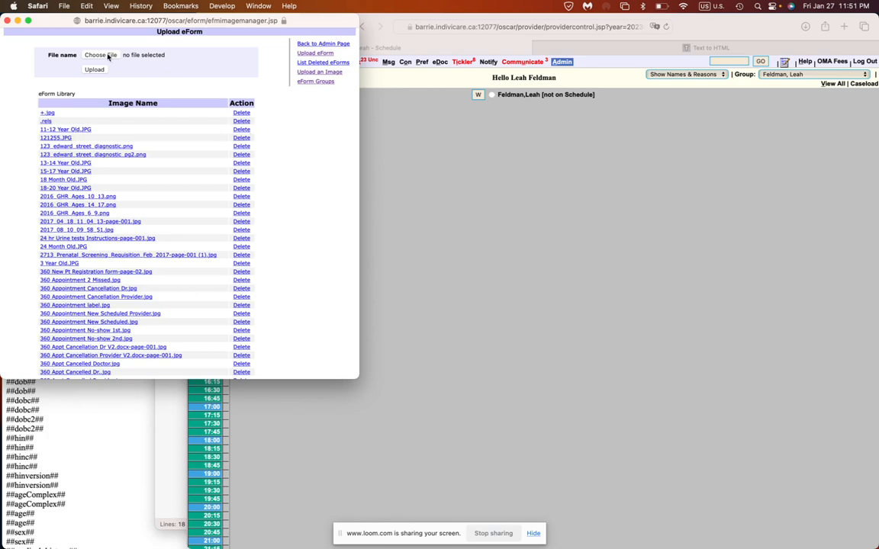
# Choose Untitled.rtf and upload it to the eForm image library.
pyautogui.click(101, 55)
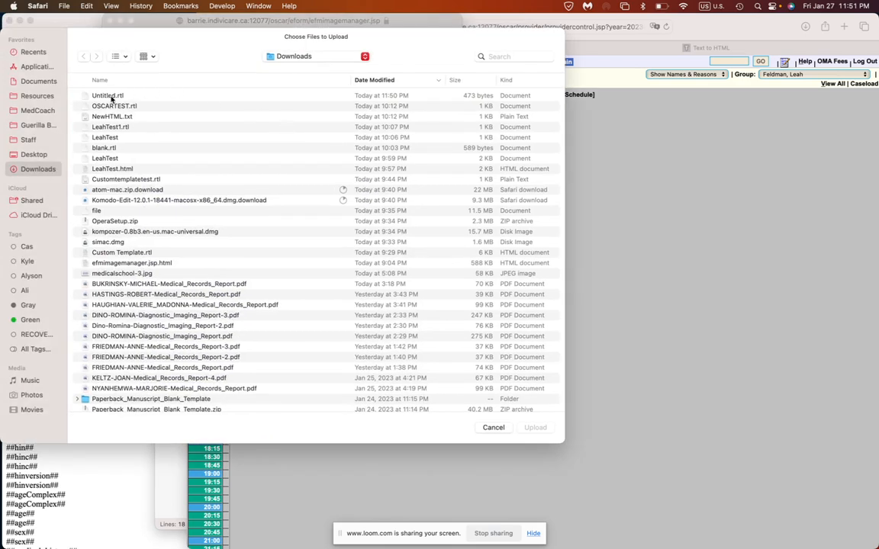
pyautogui.click(107, 94)
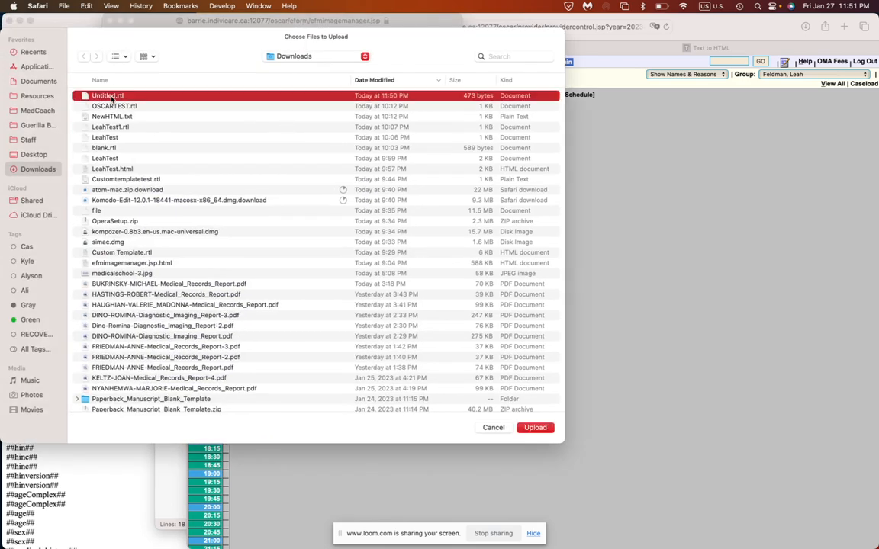
pyautogui.click(534, 427)
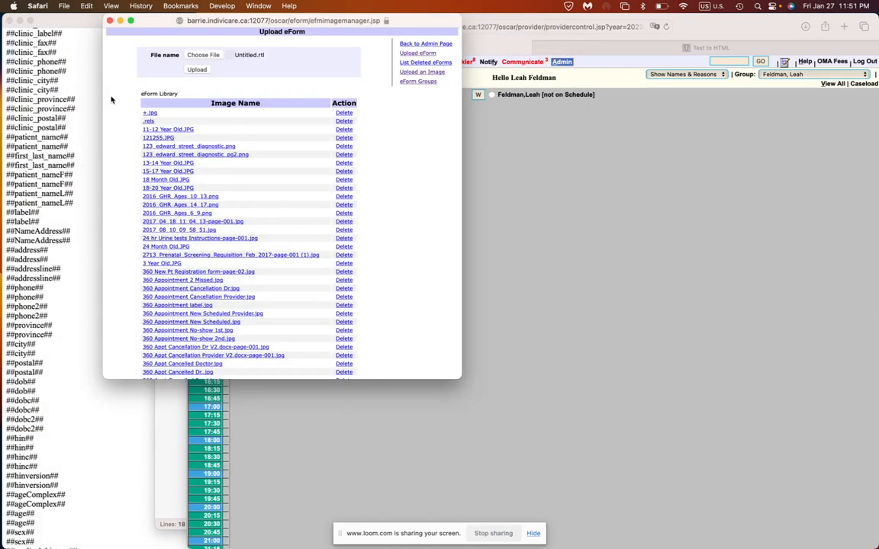
pyautogui.click(197, 70)
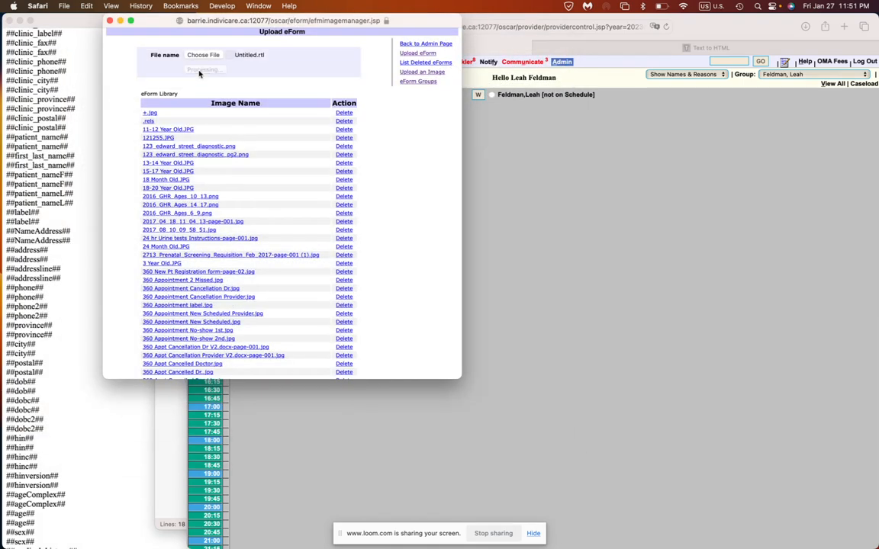
pyautogui.click(197, 70)
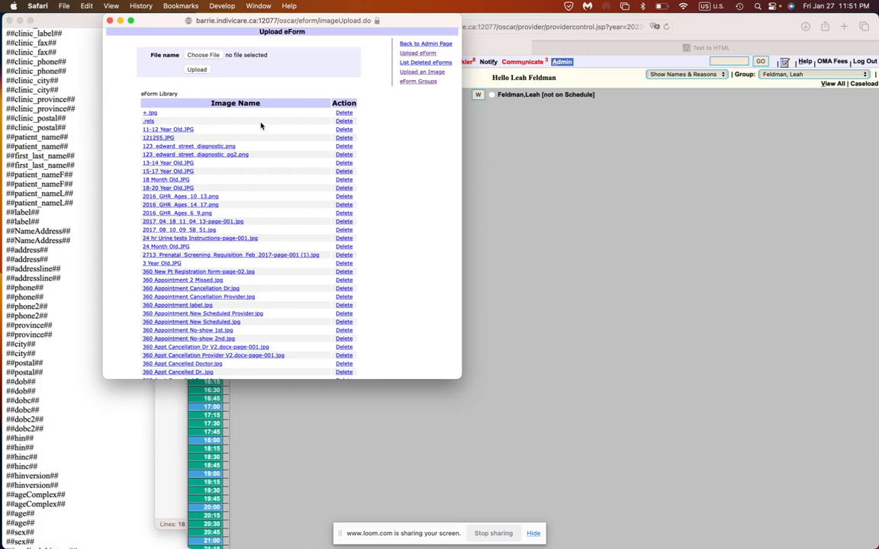
pyautogui.write('unti')
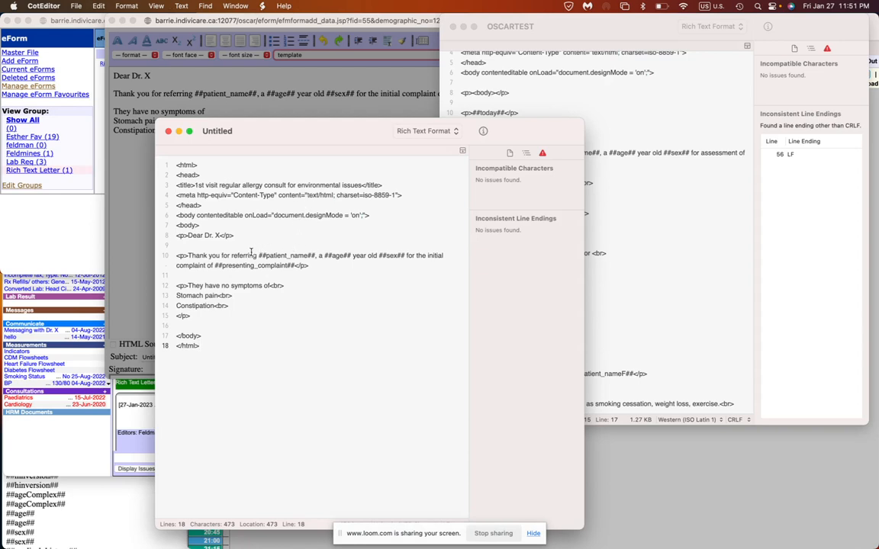
# Apply the template to the letter with appendicitis as the presenting complaint.
pyautogui.doubleClick(256, 266)
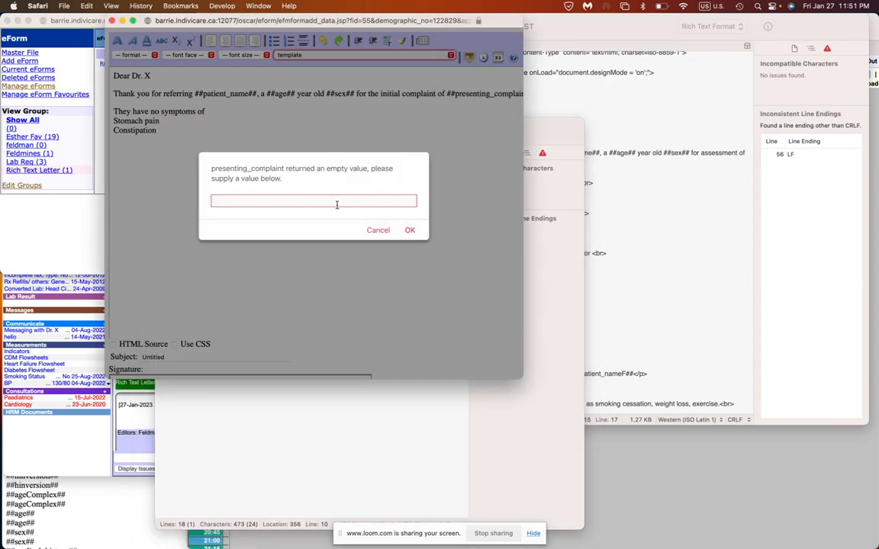
pyautogui.write('appendicitis')
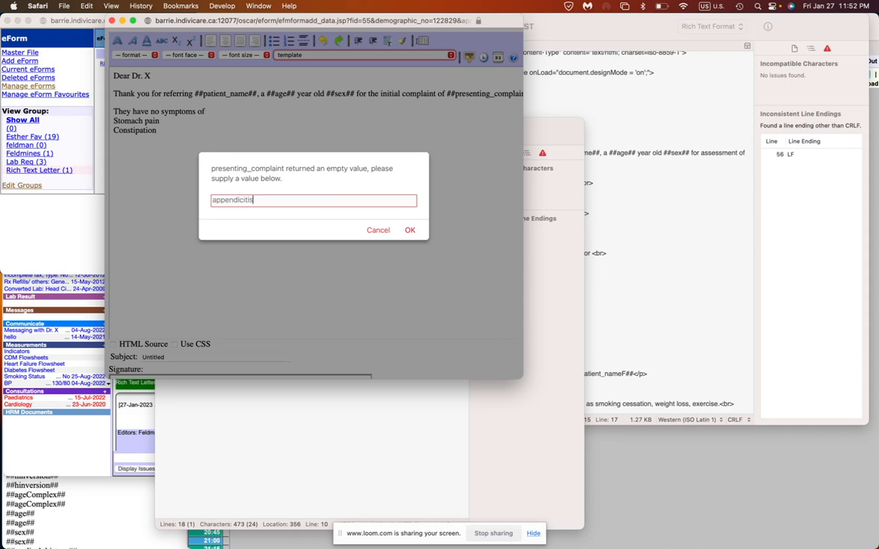
pyautogui.click(409, 229)
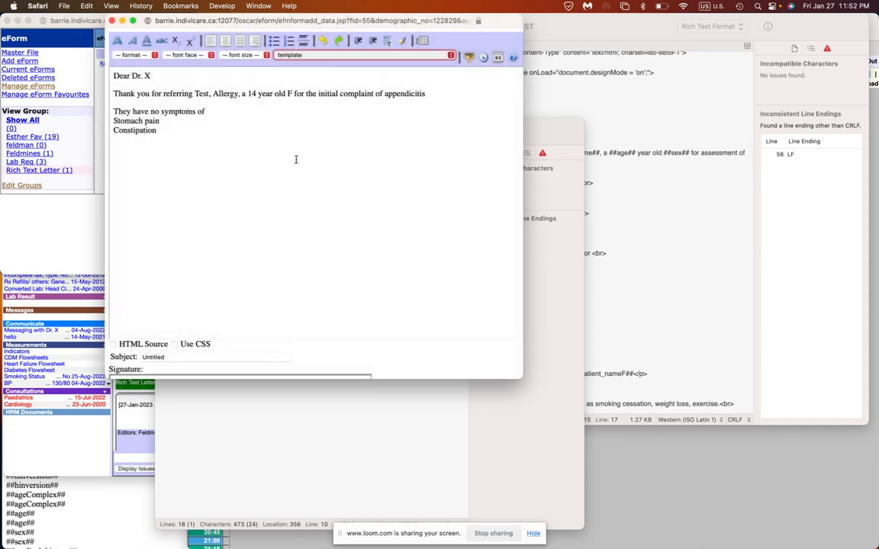
pyautogui.doubleClick(404, 93)
pyautogui.write('<')
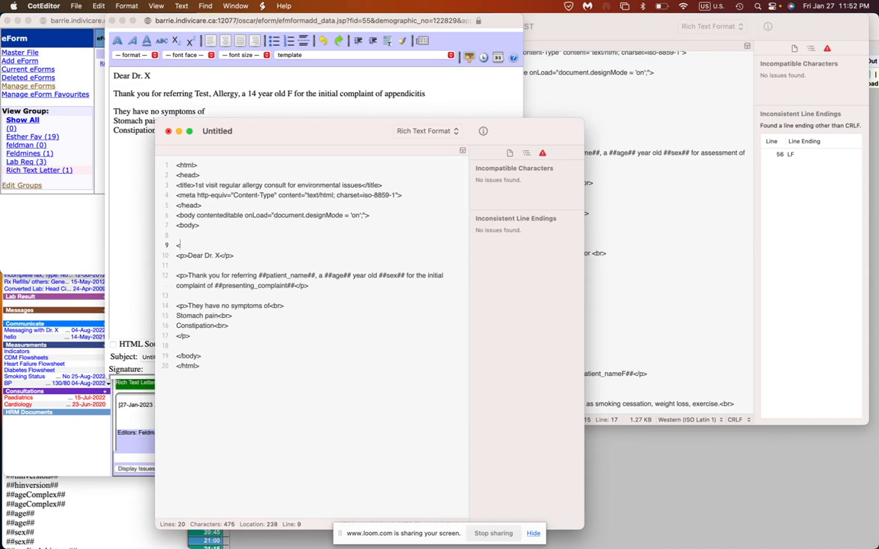
pyautogui.write('img')
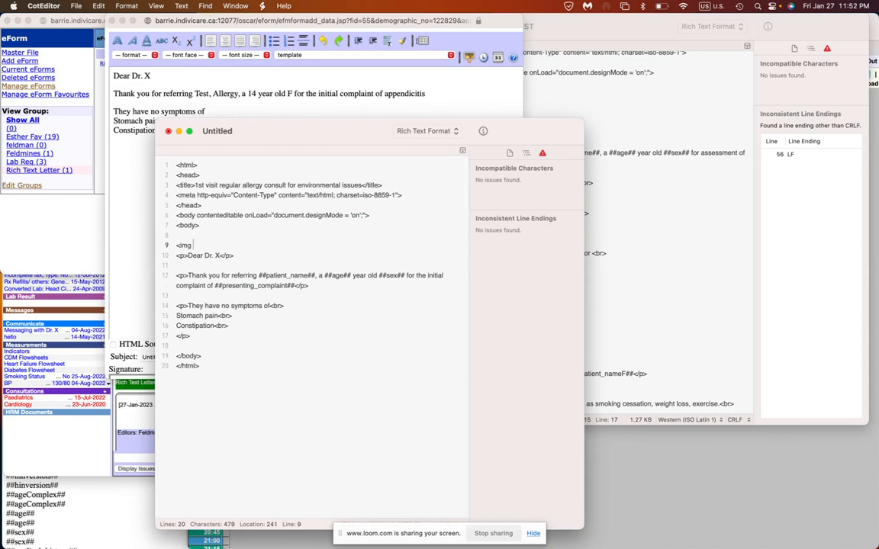
pyautogui.write('src="')
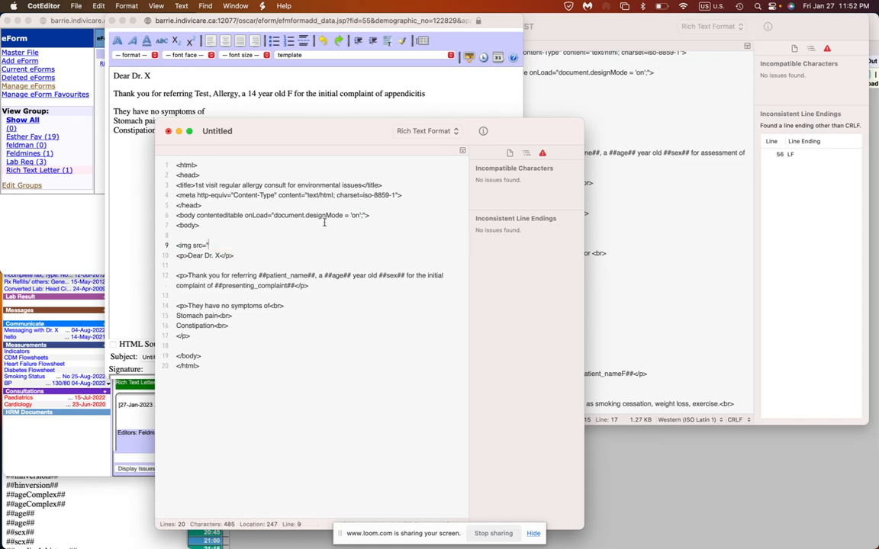
pyautogui.doubleClick(190, 244)
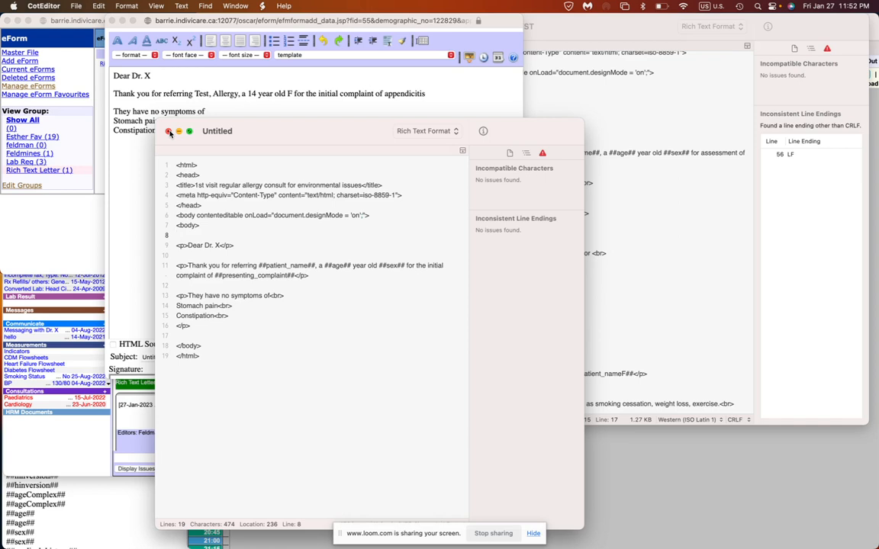
pyautogui.click(168, 131)
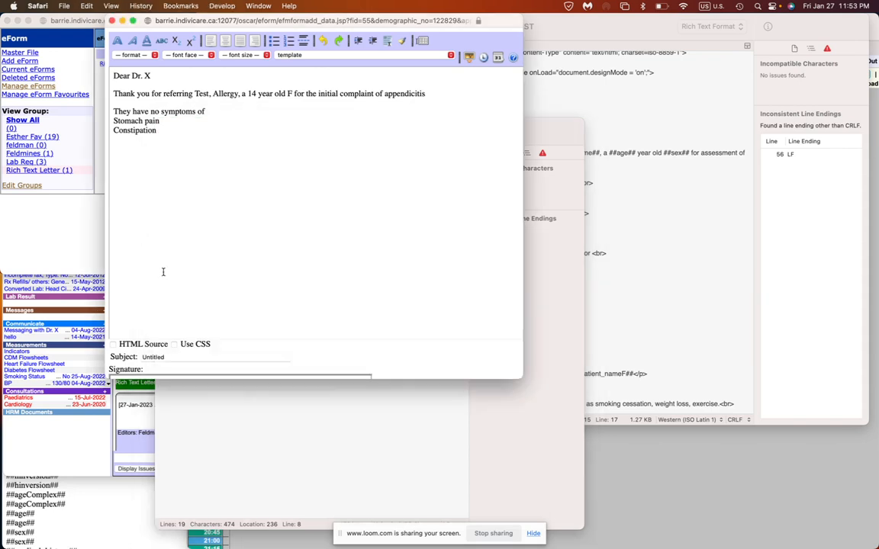
pyautogui.scroll(-3)
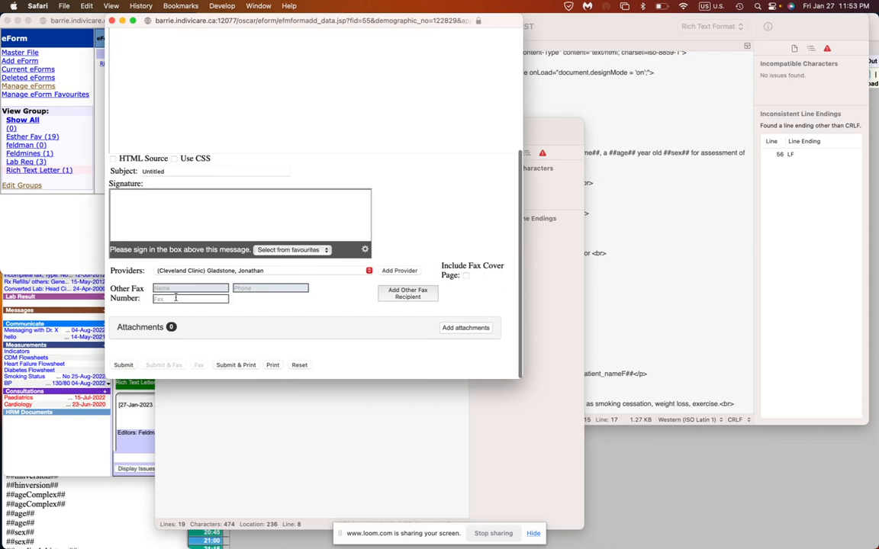
pyautogui.click(189, 297)
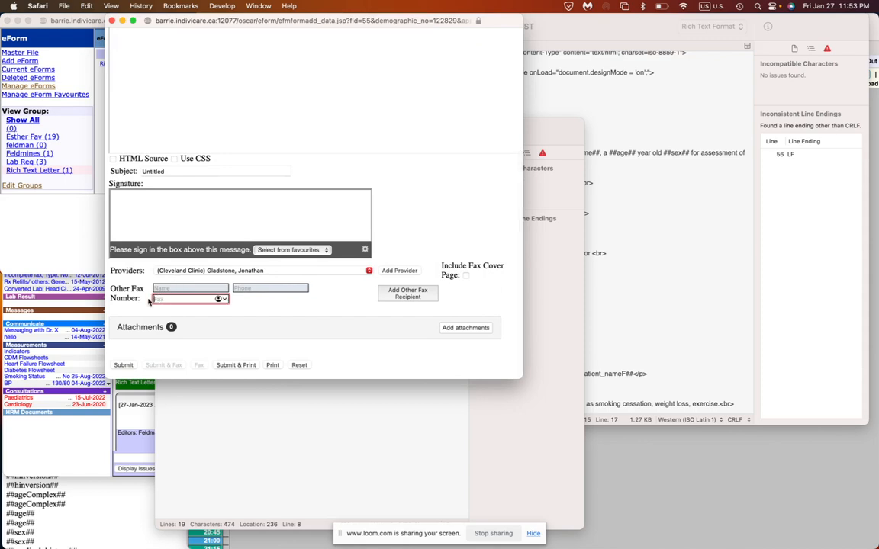
pyautogui.click(186, 298)
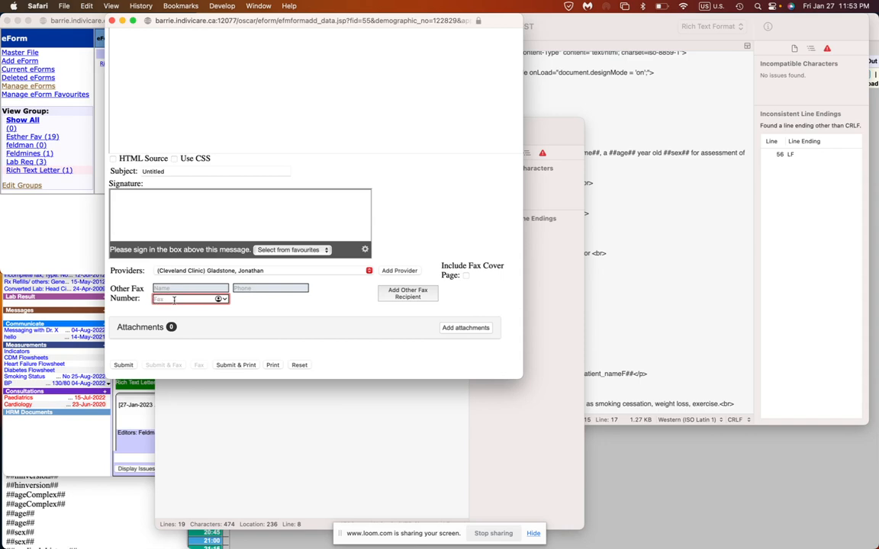
pyautogui.write('905-7667-')
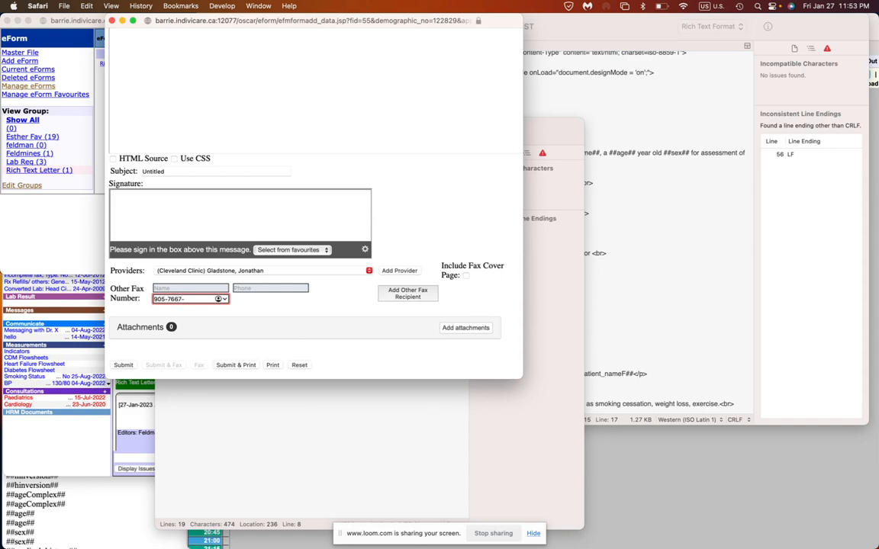